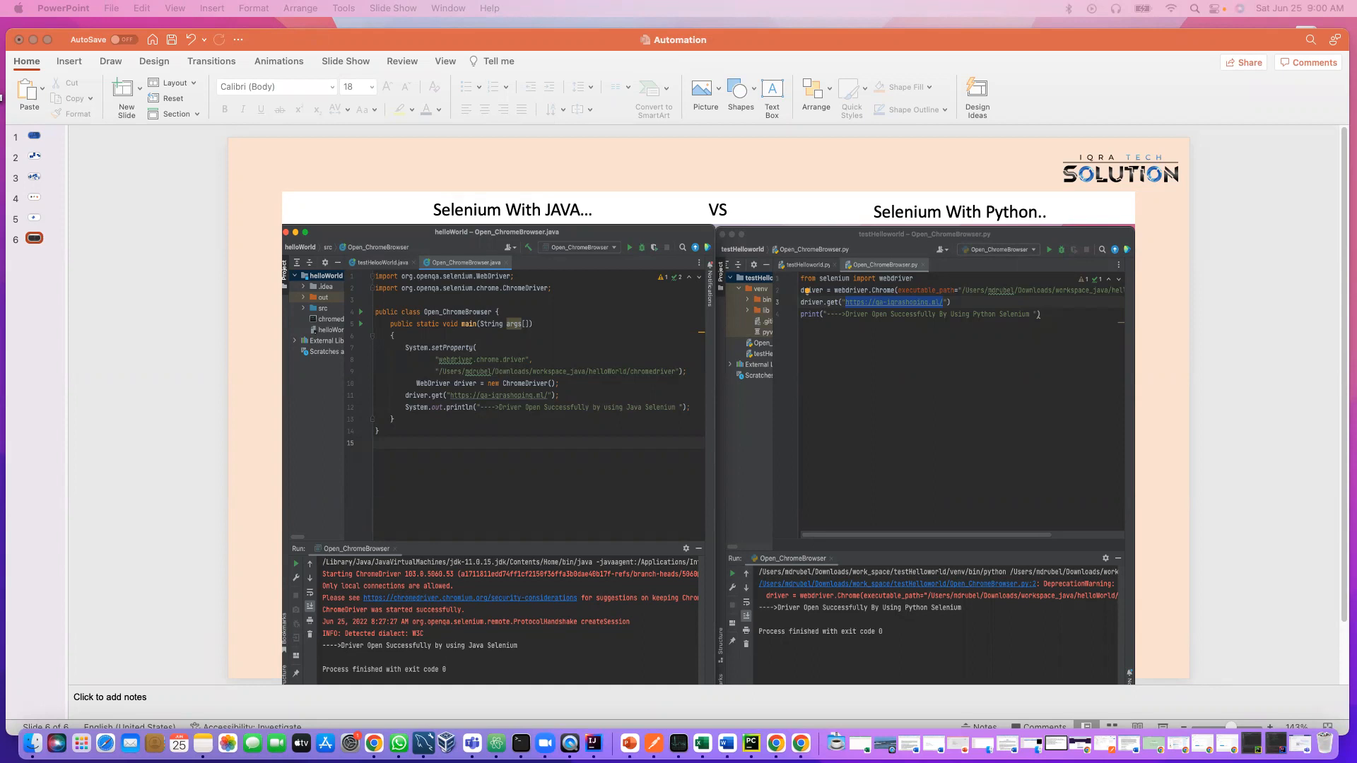
{"action": "mouse_move", "coordinate": [1157, 358]}
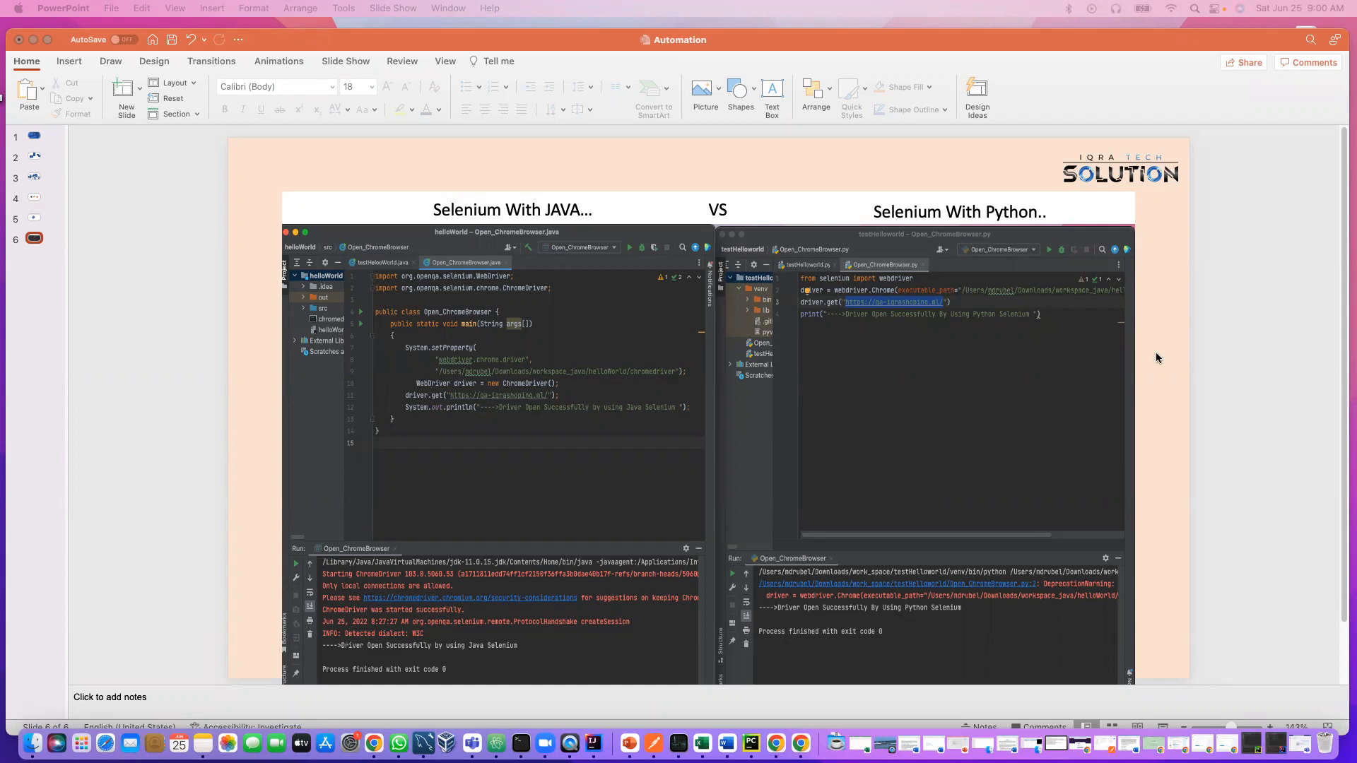
{"action": "mouse_move", "coordinate": [358, 247]}
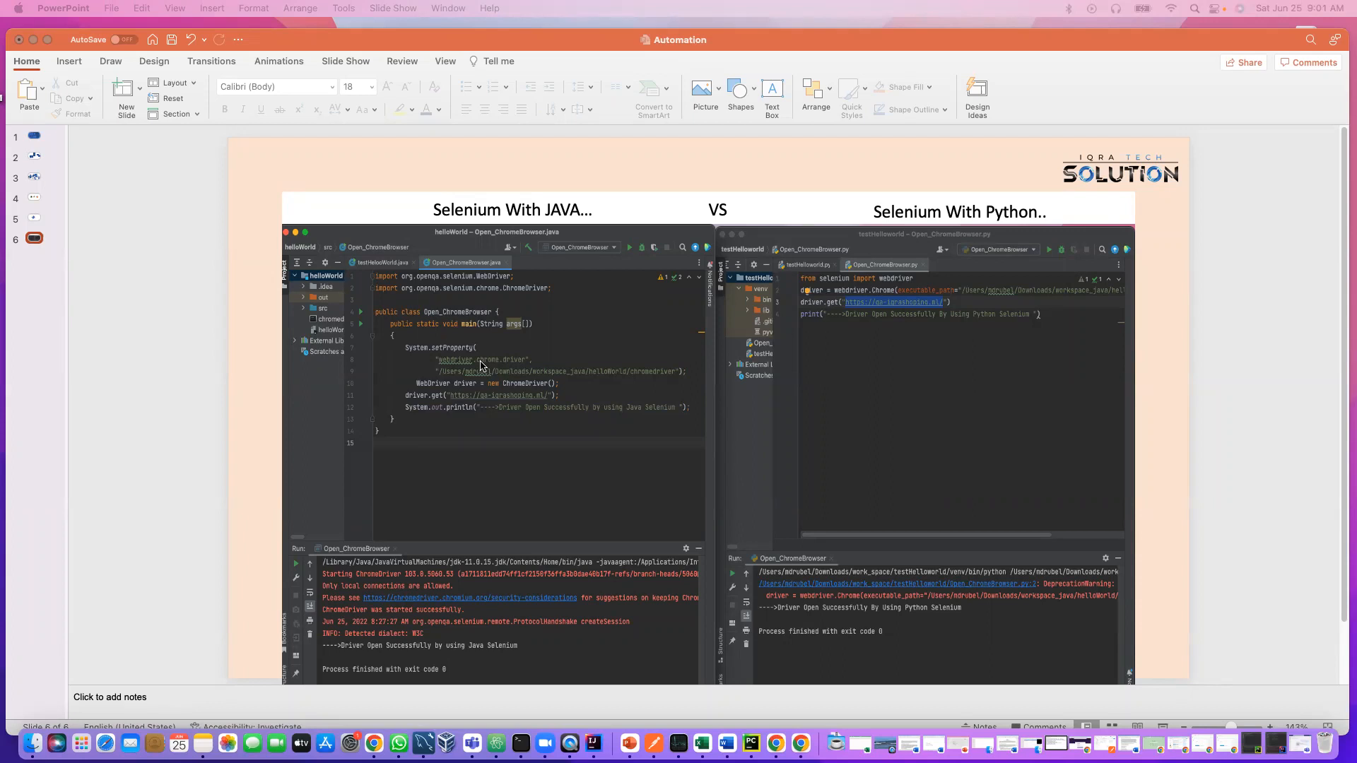
{"action": "mouse_move", "coordinate": [1033, 440]}
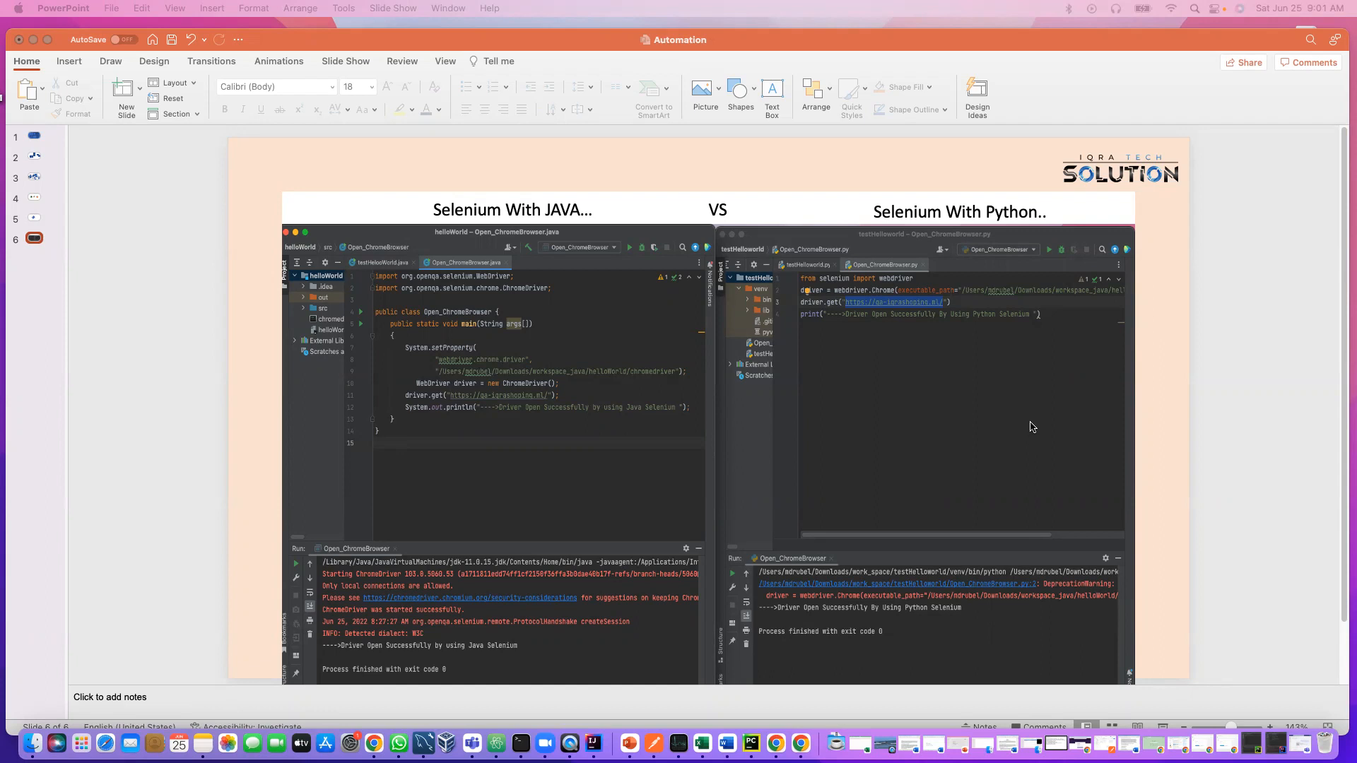
{"action": "mouse_move", "coordinate": [849, 432]}
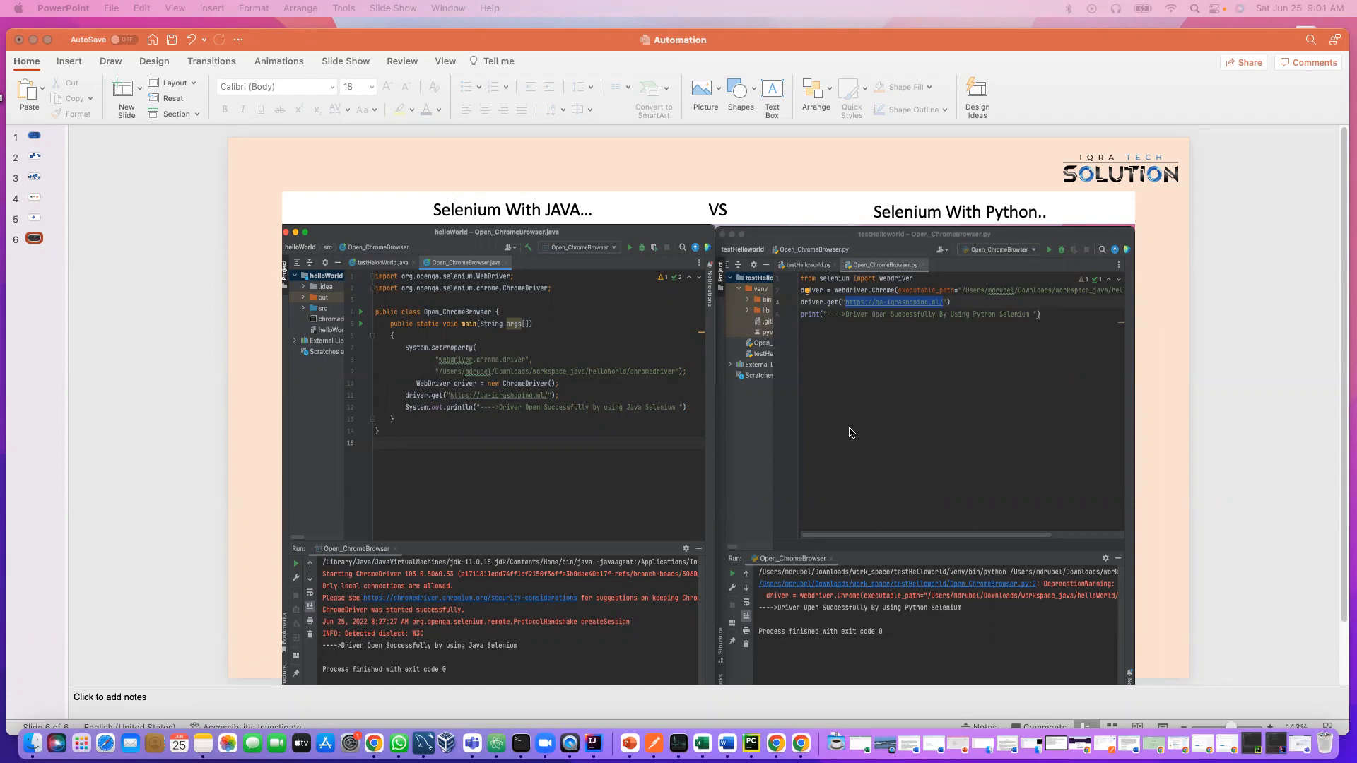
{"action": "mouse_move", "coordinate": [872, 375]}
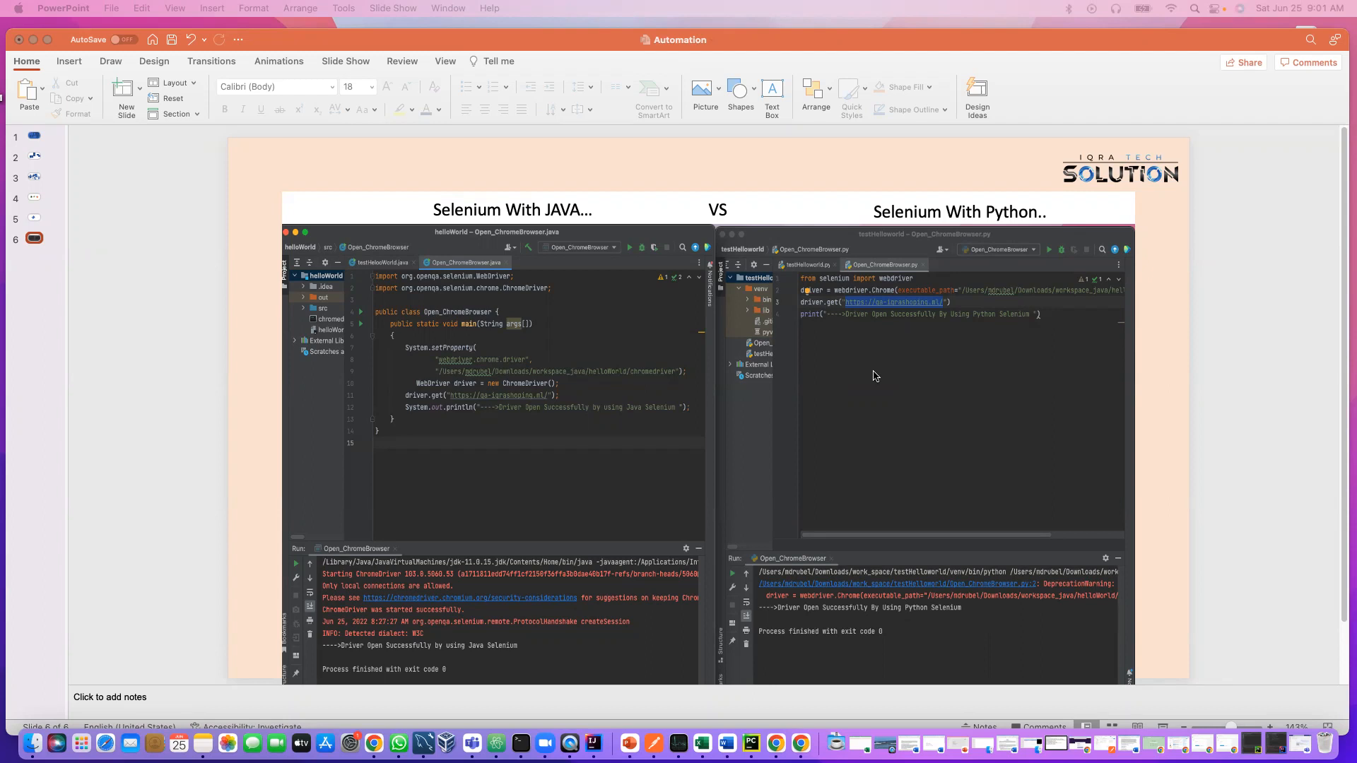
{"action": "mouse_move", "coordinate": [882, 401]}
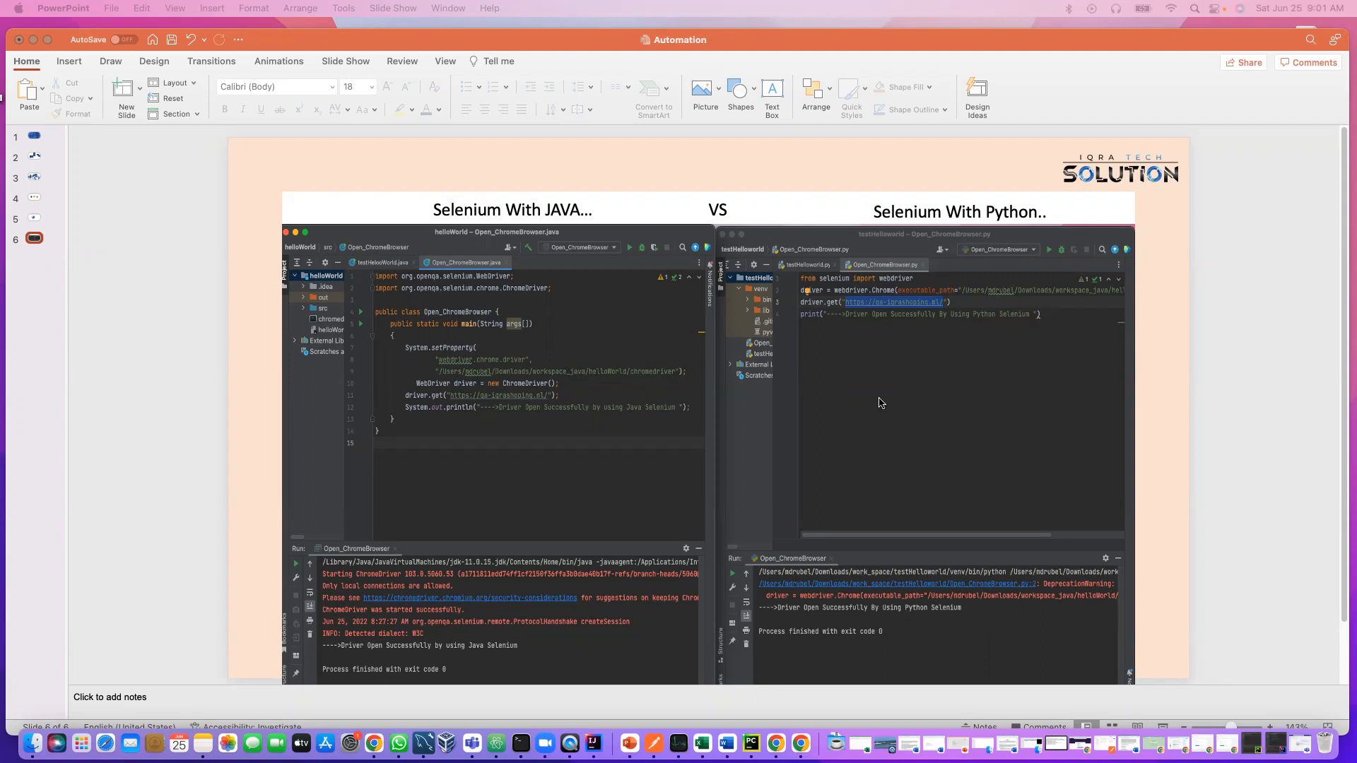
{"action": "mouse_move", "coordinate": [846, 542]}
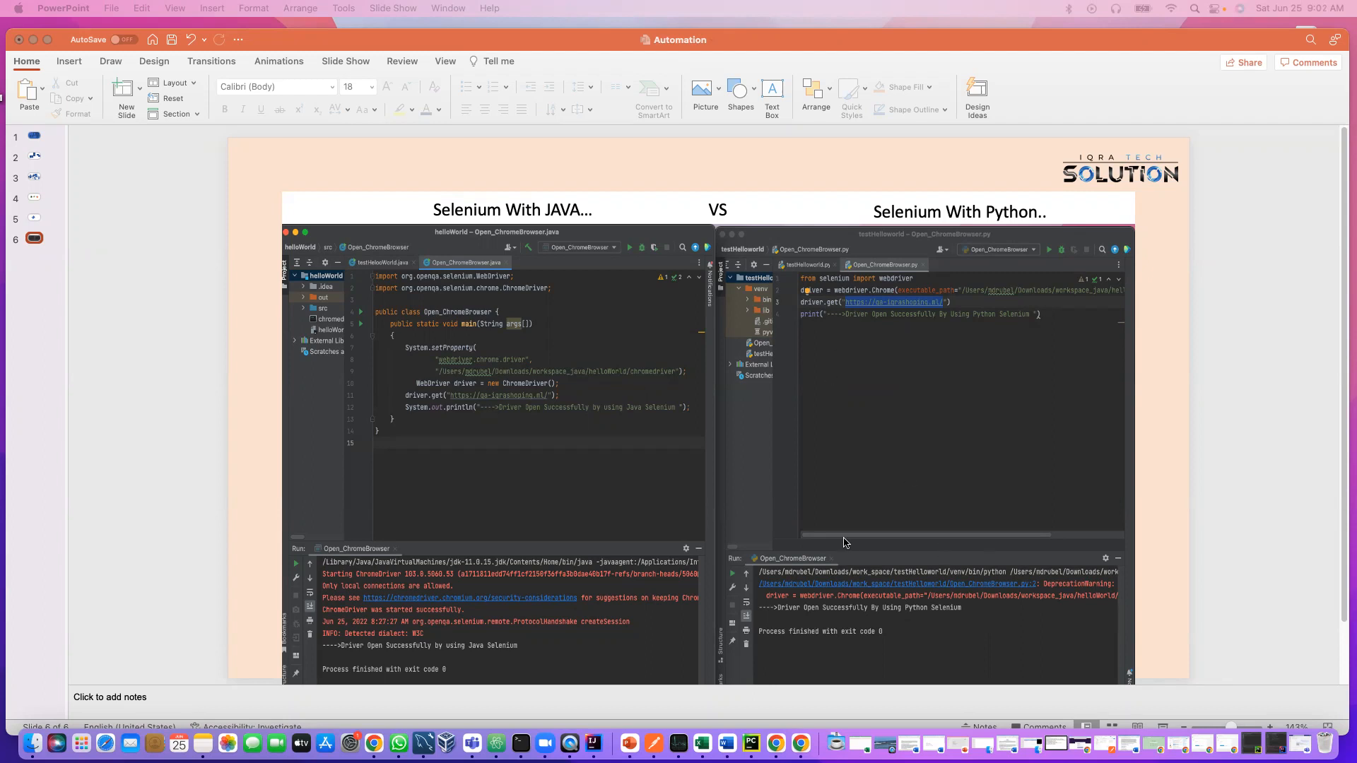
{"action": "mouse_move", "coordinate": [1016, 448]}
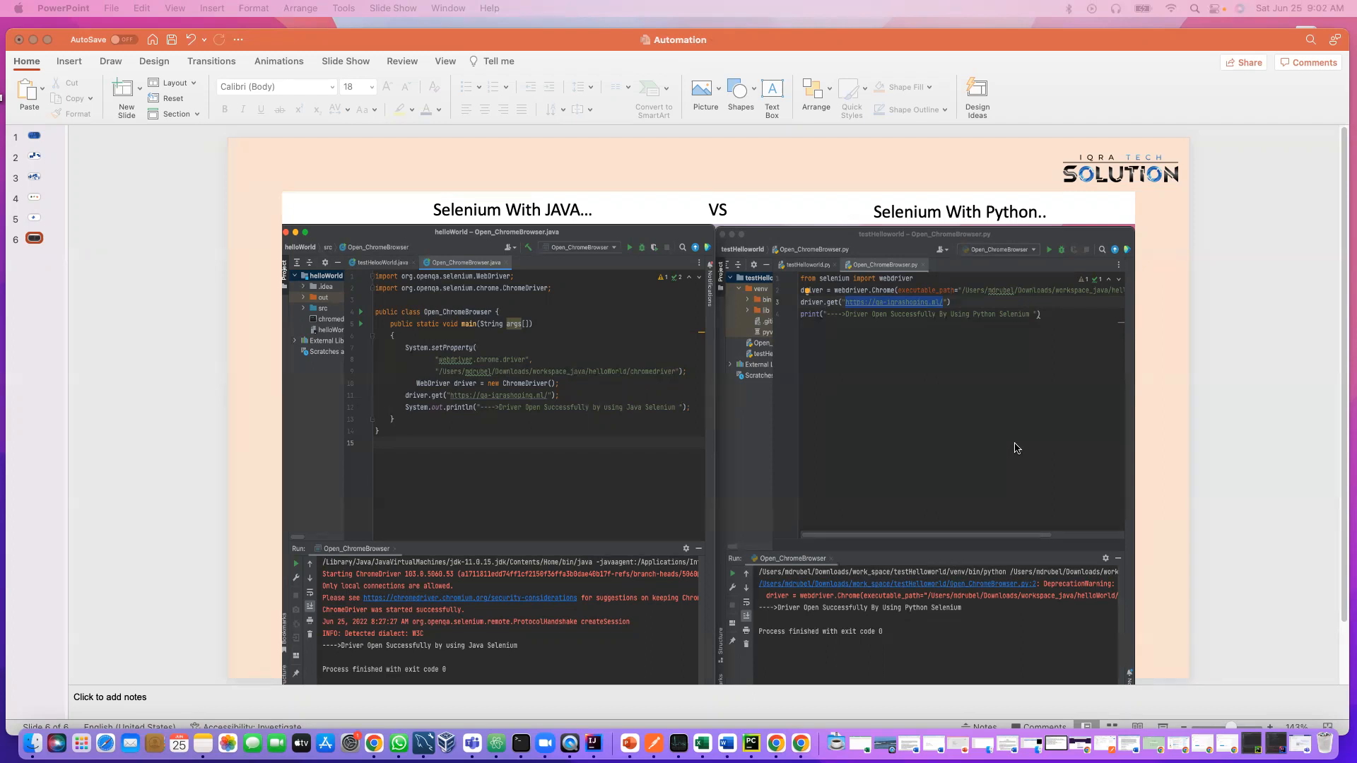
{"action": "mouse_move", "coordinate": [465, 490]}
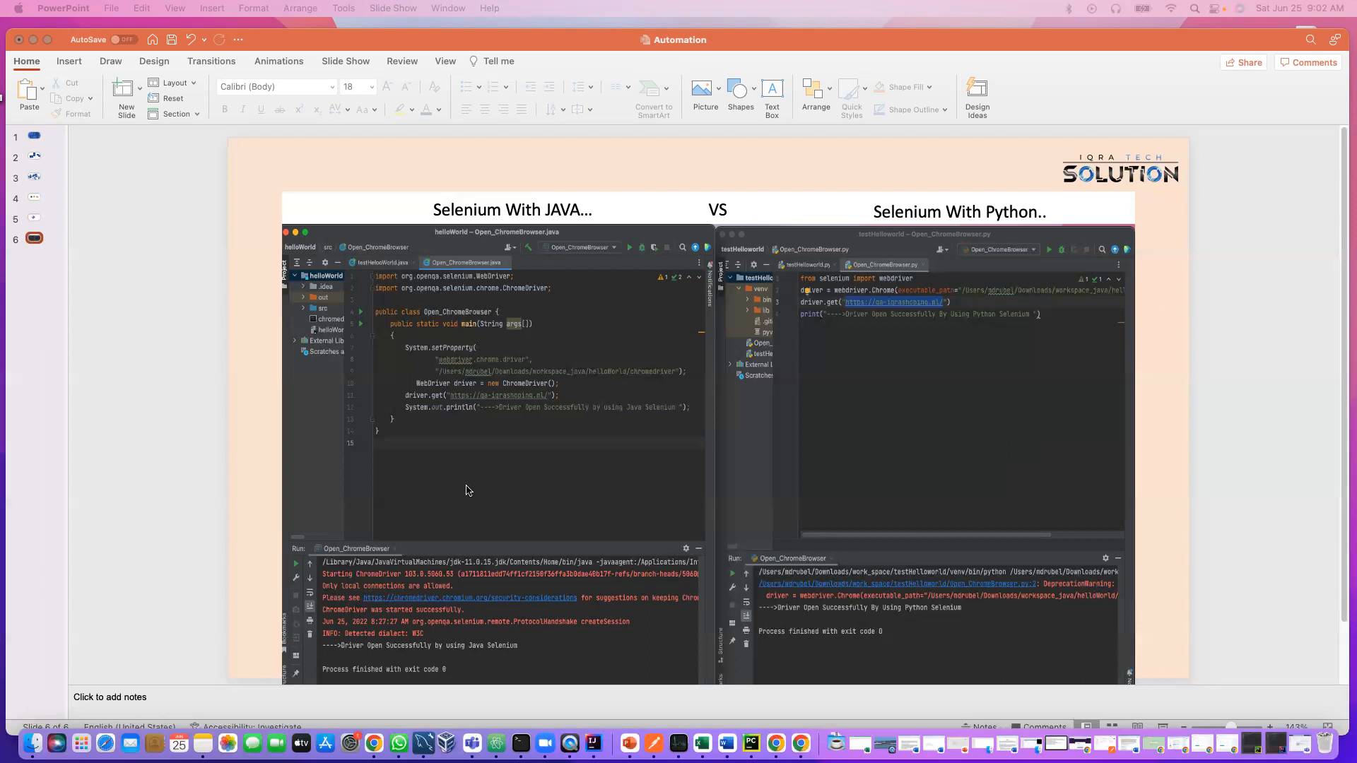
{"action": "mouse_move", "coordinate": [436, 441]}
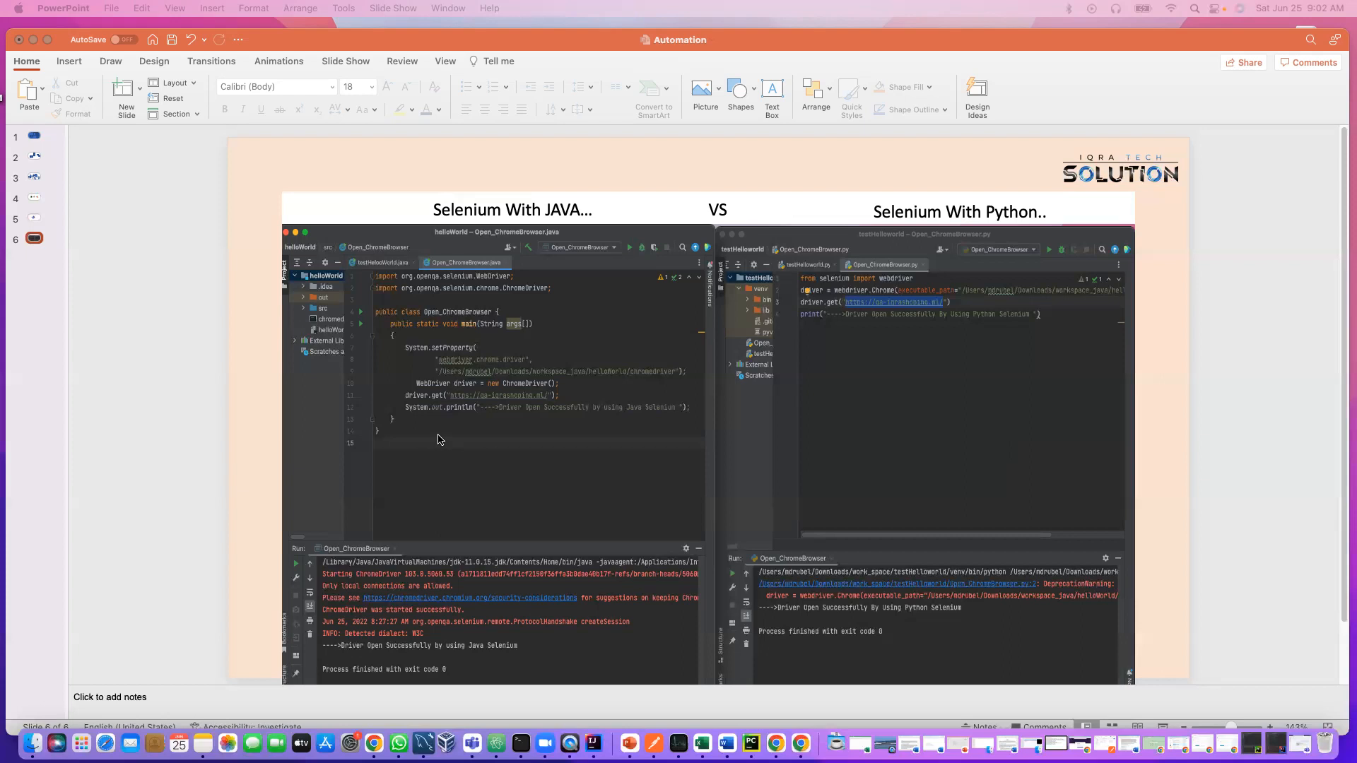
{"action": "mouse_move", "coordinate": [461, 438]}
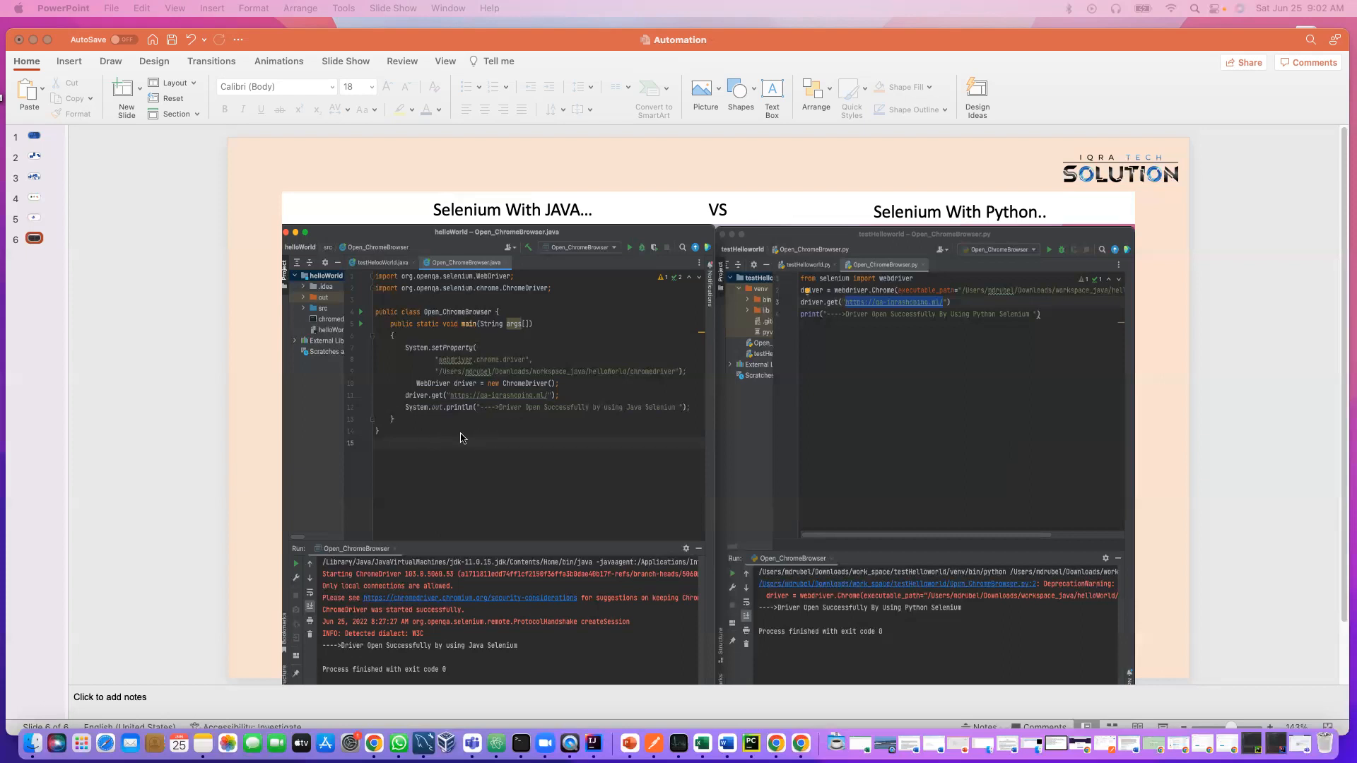
{"action": "mouse_move", "coordinate": [867, 424]}
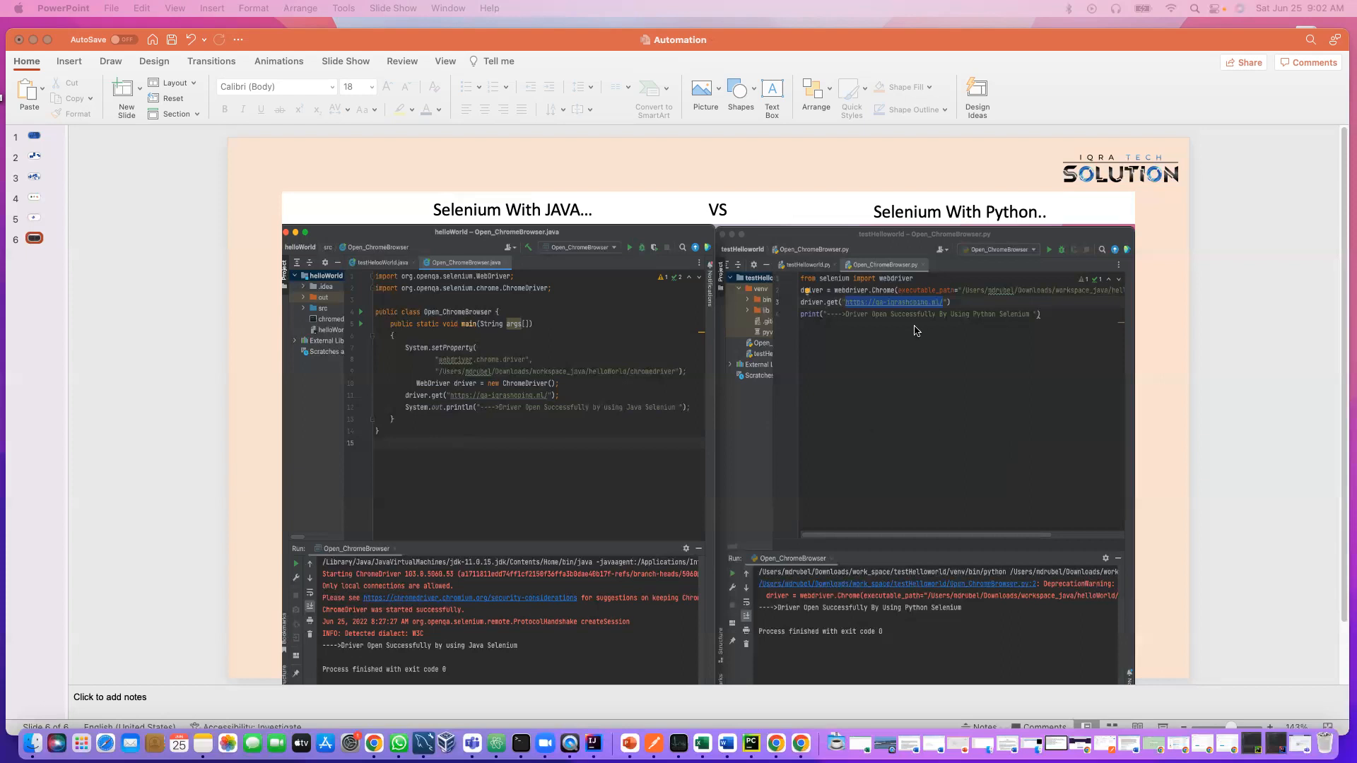
{"action": "mouse_move", "coordinate": [945, 305]}
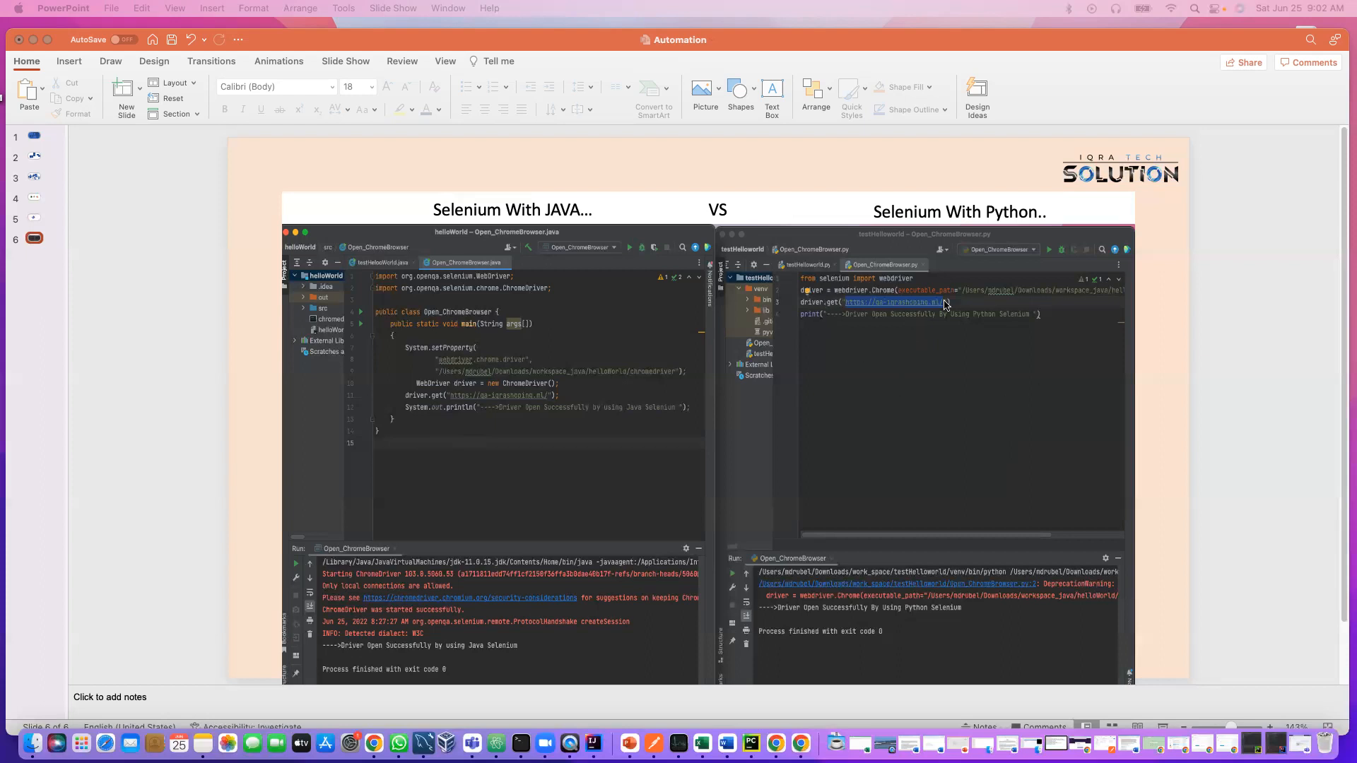
{"action": "mouse_move", "coordinate": [930, 440]}
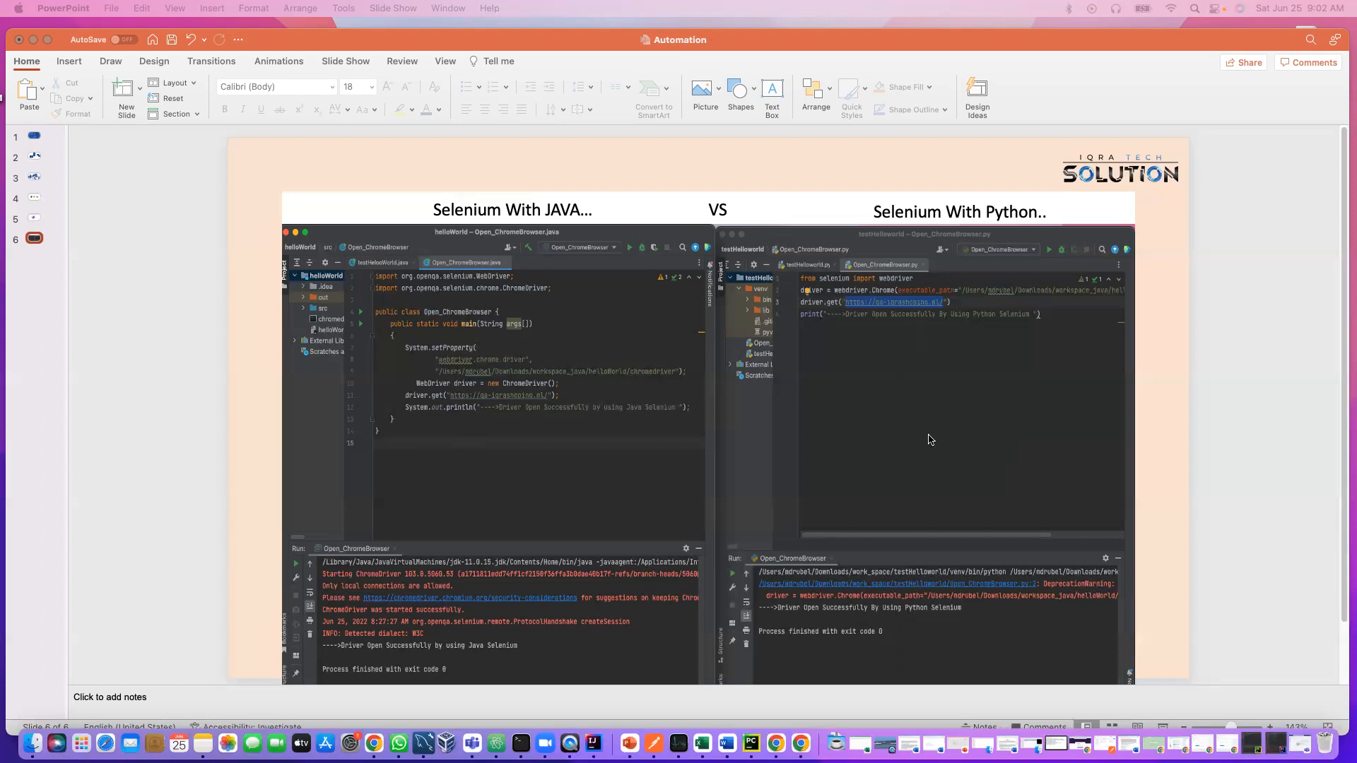
{"action": "mouse_move", "coordinate": [863, 423]}
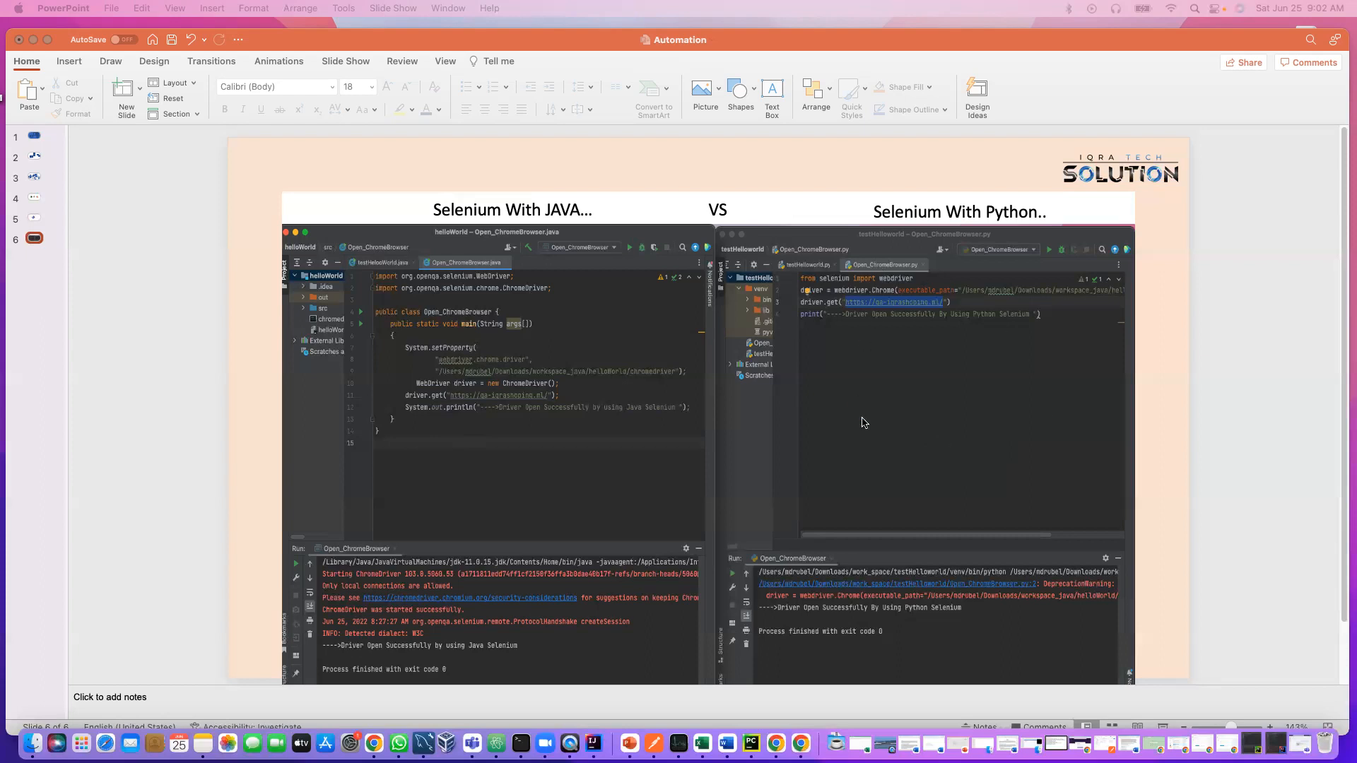
{"action": "mouse_move", "coordinate": [882, 419]}
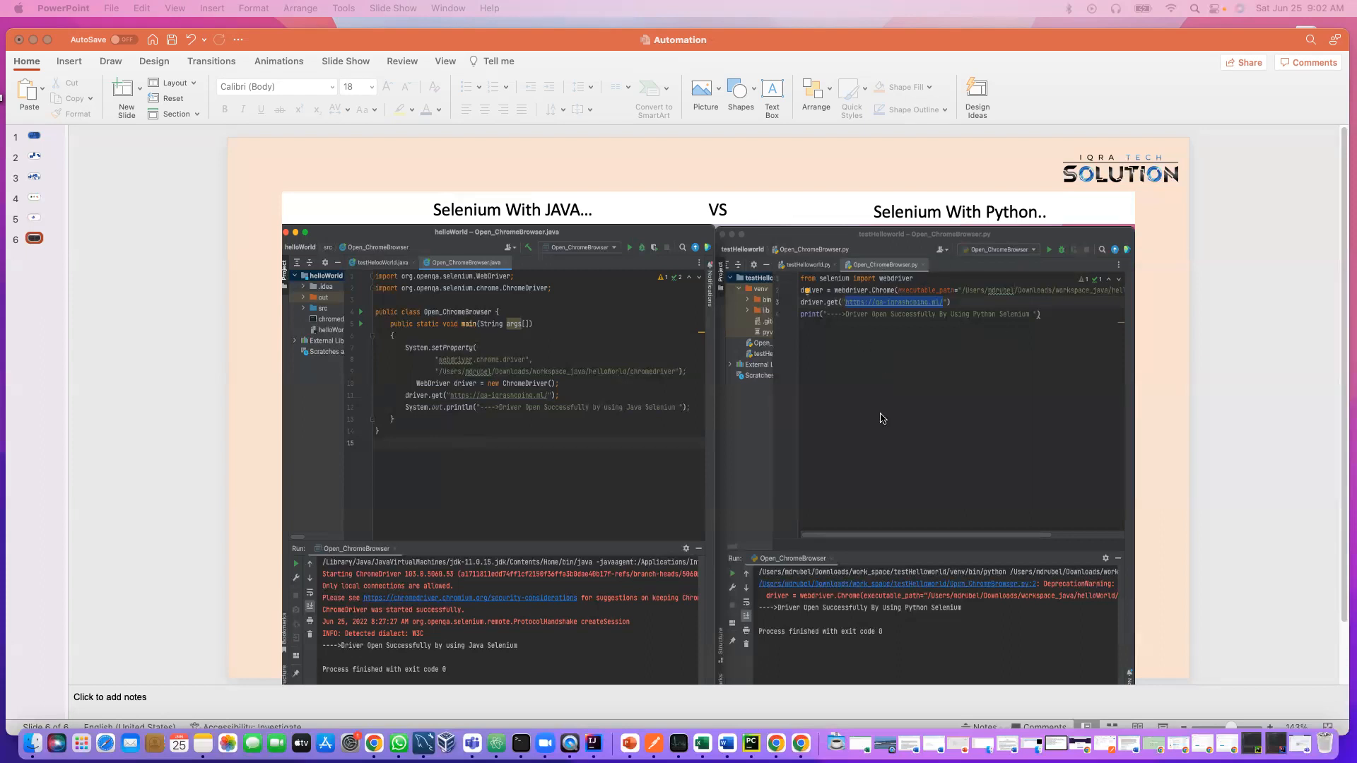
{"action": "mouse_move", "coordinate": [879, 447]}
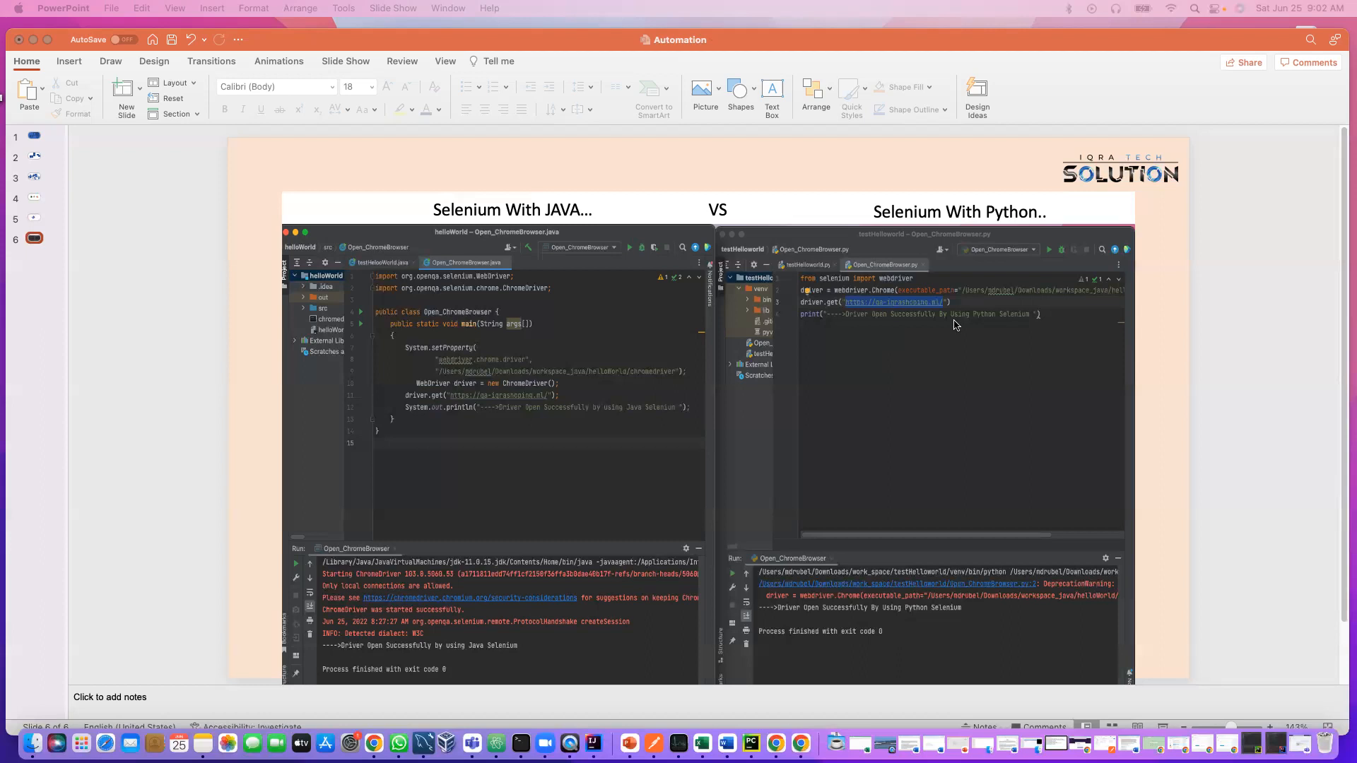
{"action": "mouse_move", "coordinate": [871, 338]}
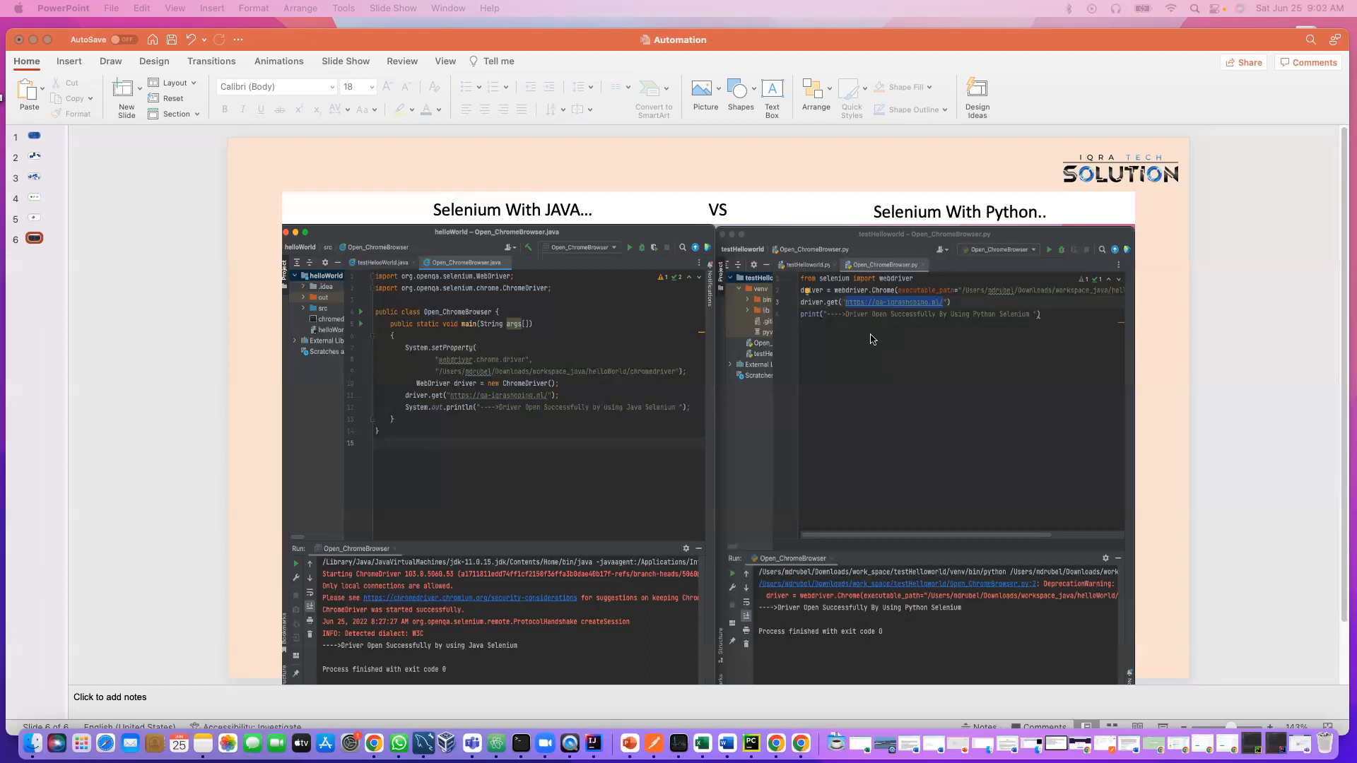
{"action": "mouse_move", "coordinate": [875, 339]}
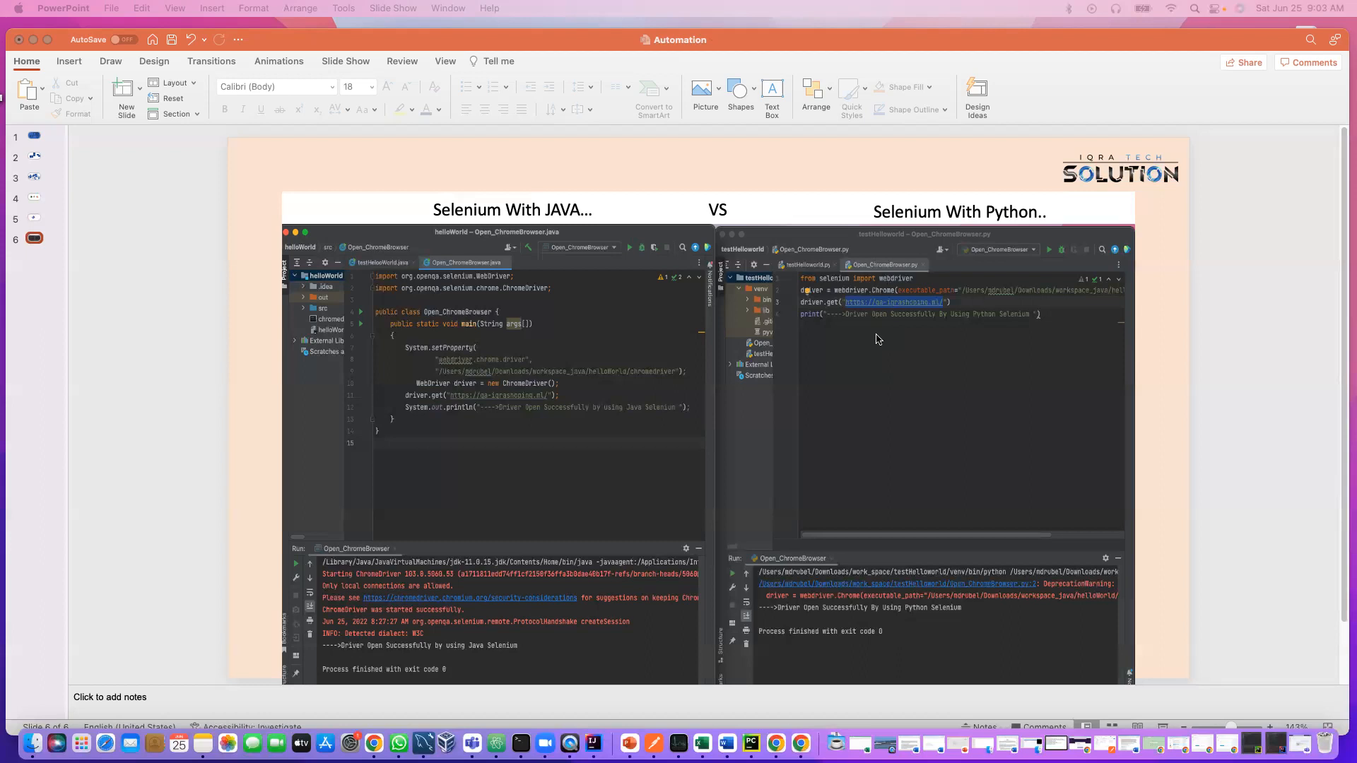
{"action": "mouse_move", "coordinate": [980, 383]}
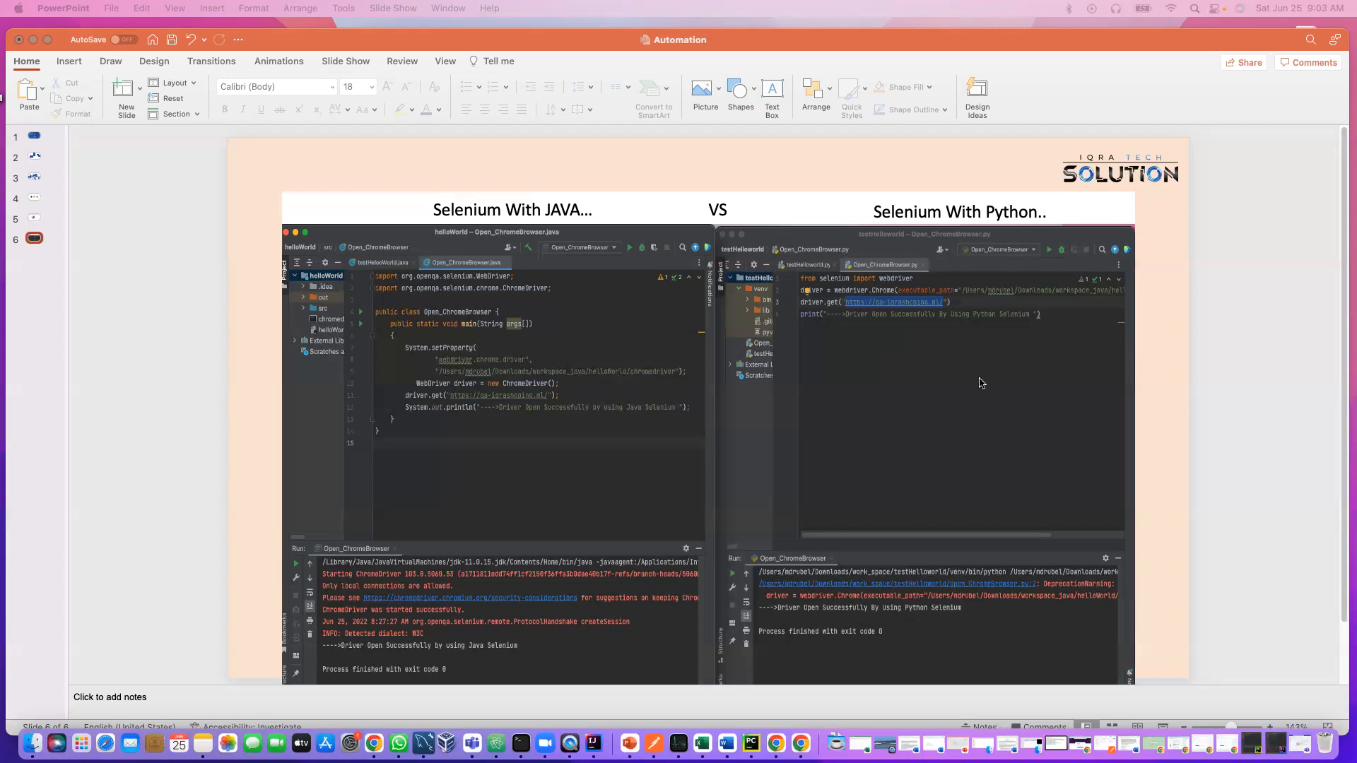
{"action": "mouse_move", "coordinate": [982, 389]}
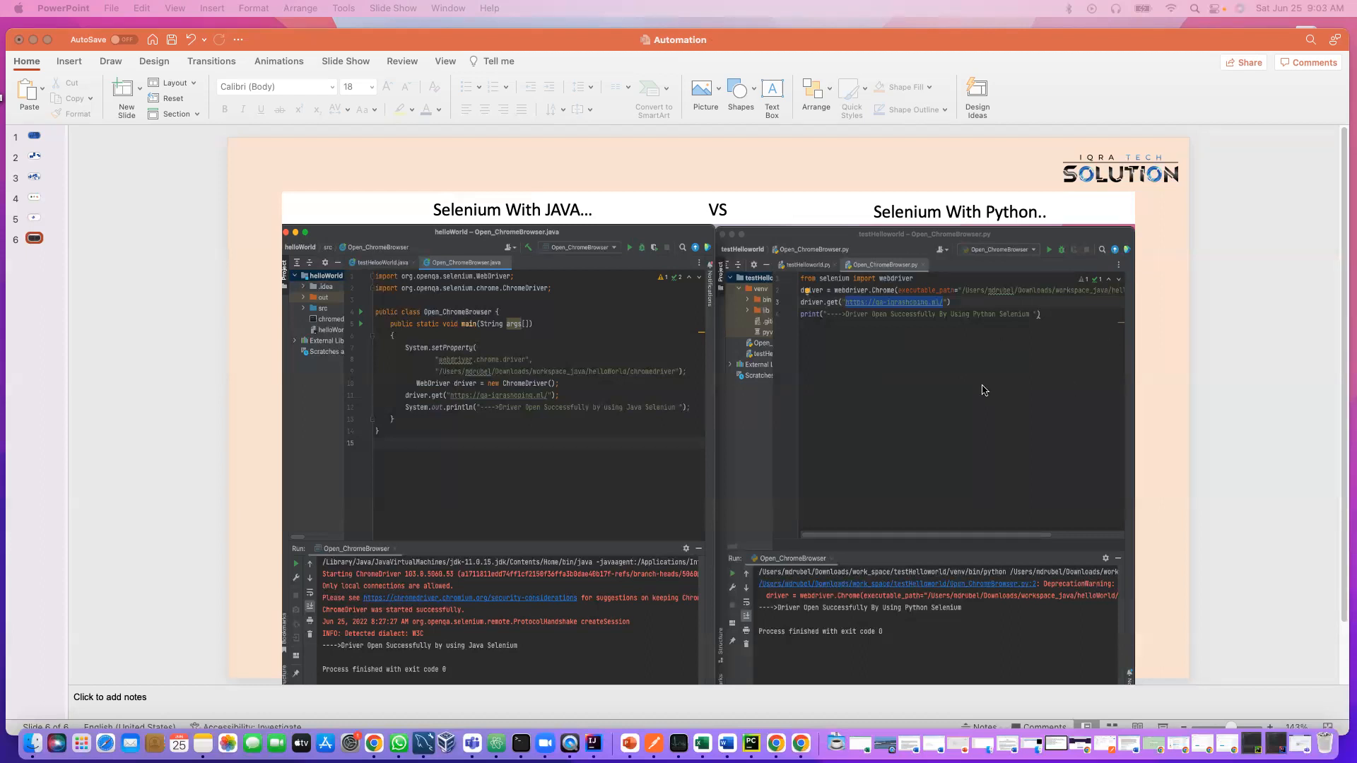
{"action": "mouse_move", "coordinate": [397, 192]}
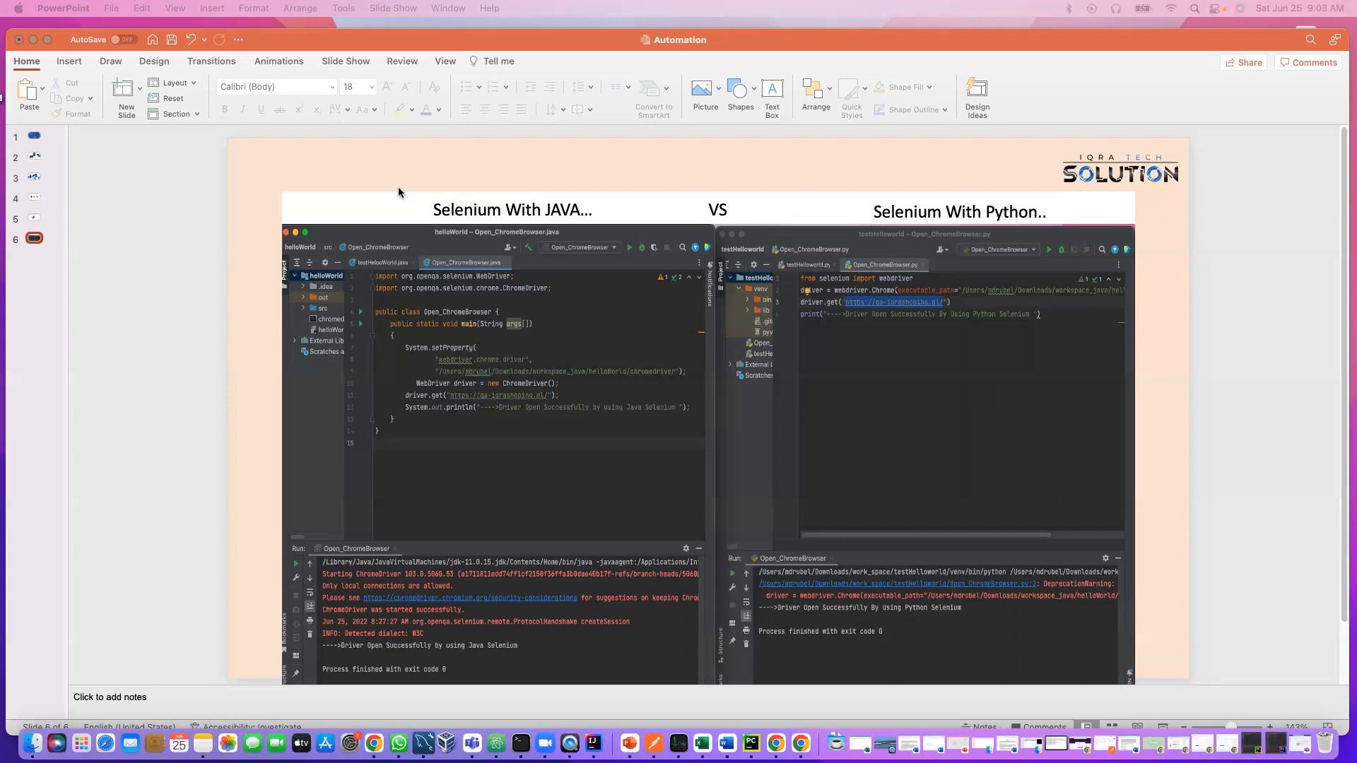
{"action": "mouse_move", "coordinate": [472, 409]}
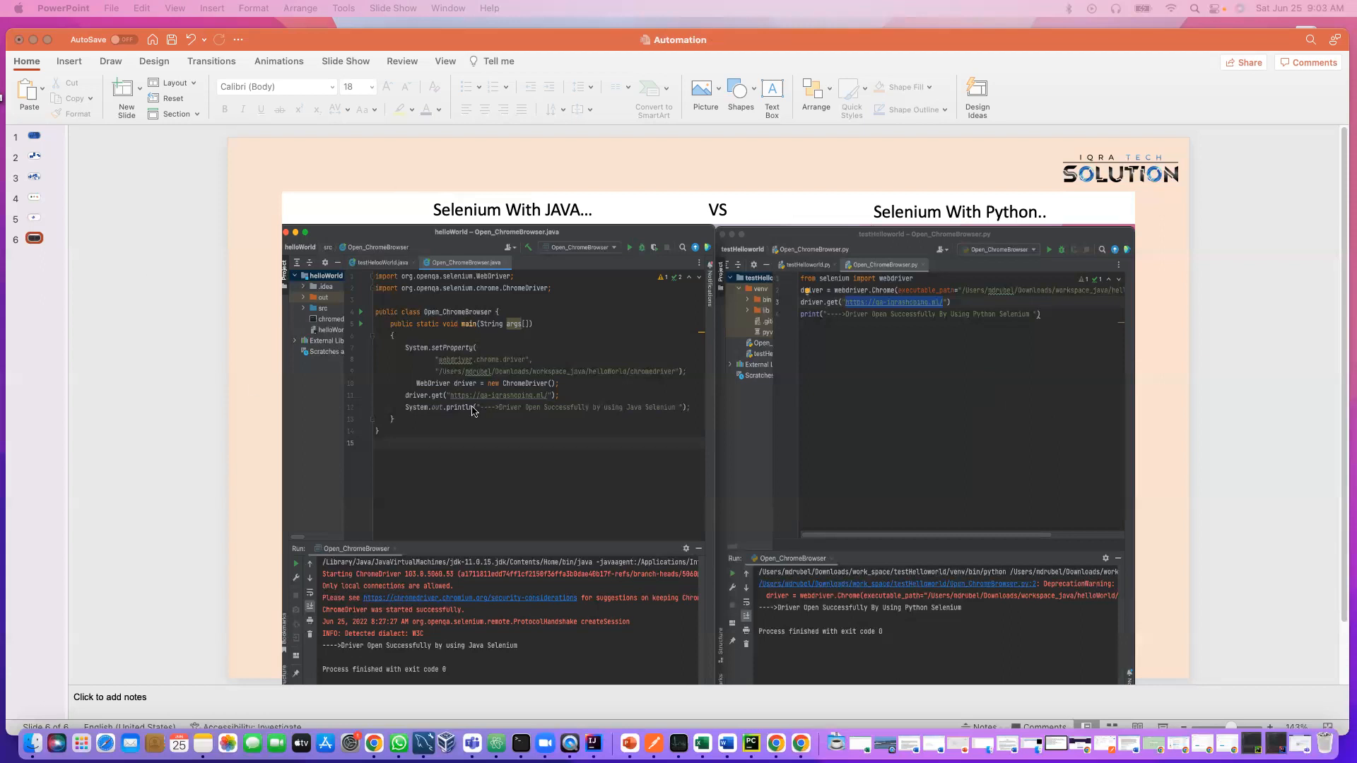
{"action": "mouse_move", "coordinate": [254, 451]}
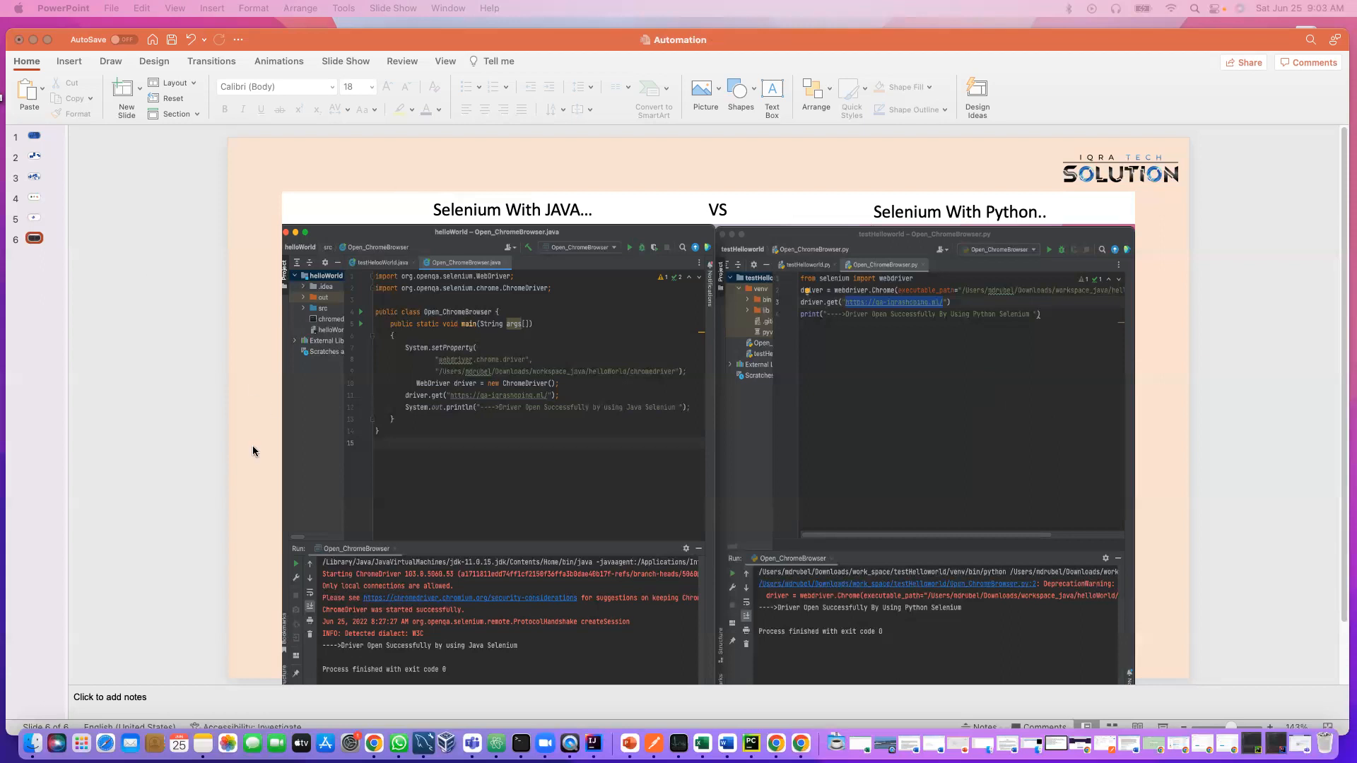
{"action": "mouse_move", "coordinate": [290, 479]}
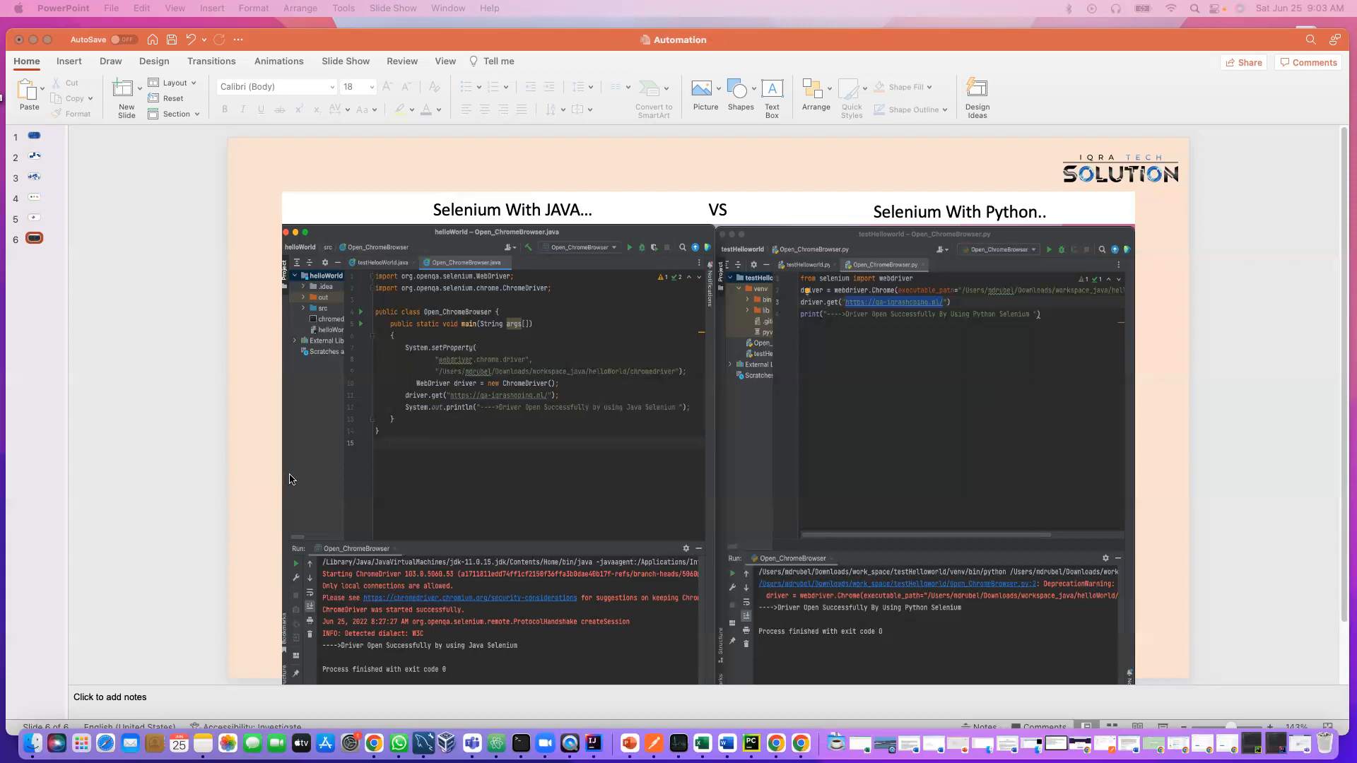
{"action": "mouse_move", "coordinate": [290, 479]}
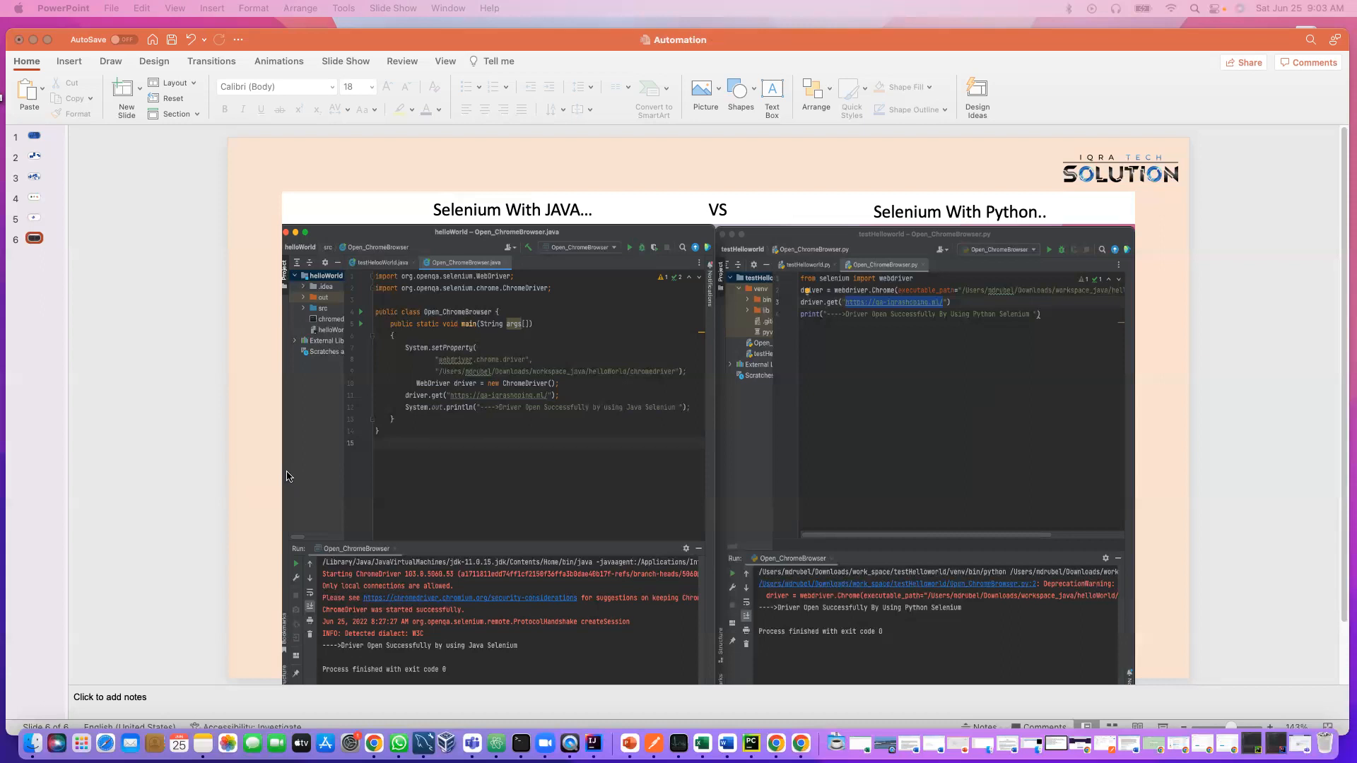
{"action": "mouse_move", "coordinate": [988, 347]}
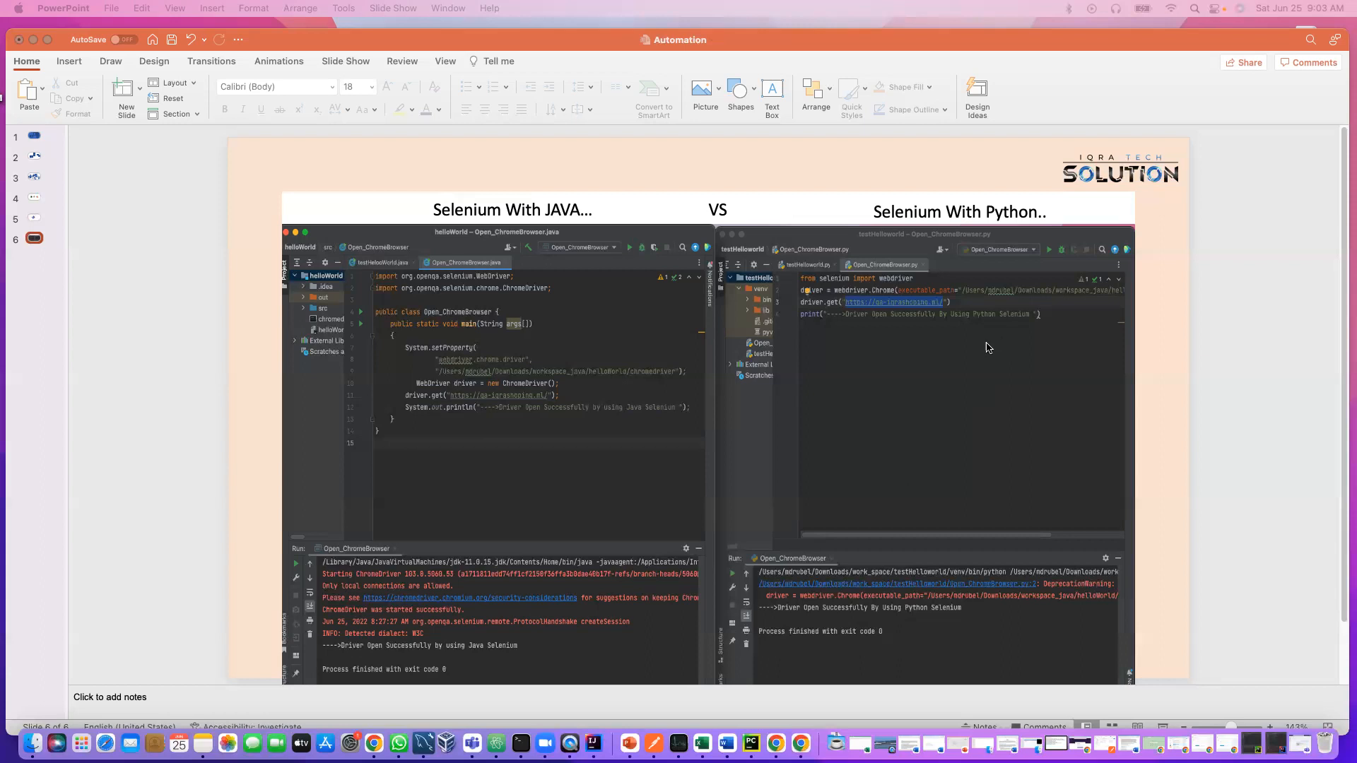
{"action": "mouse_move", "coordinate": [1144, 424]}
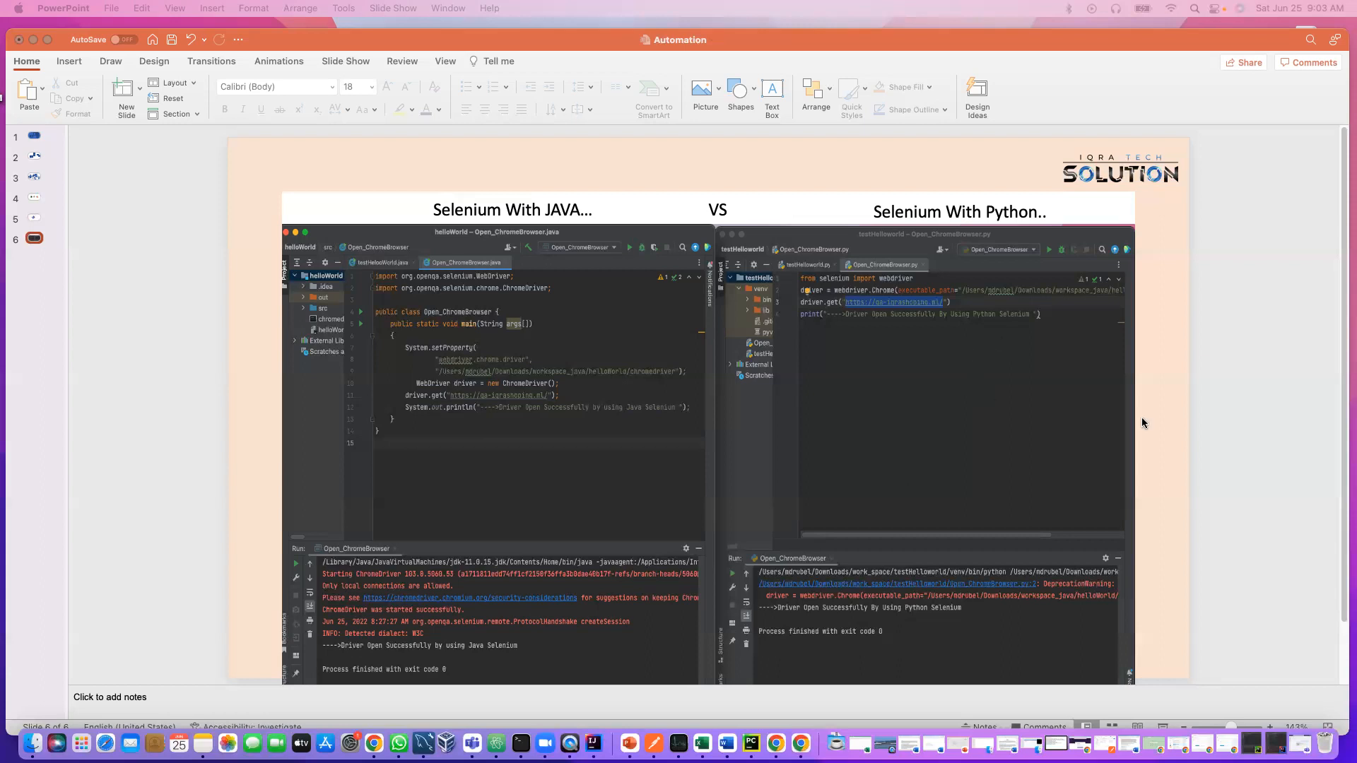
{"action": "mouse_move", "coordinate": [121, 413]}
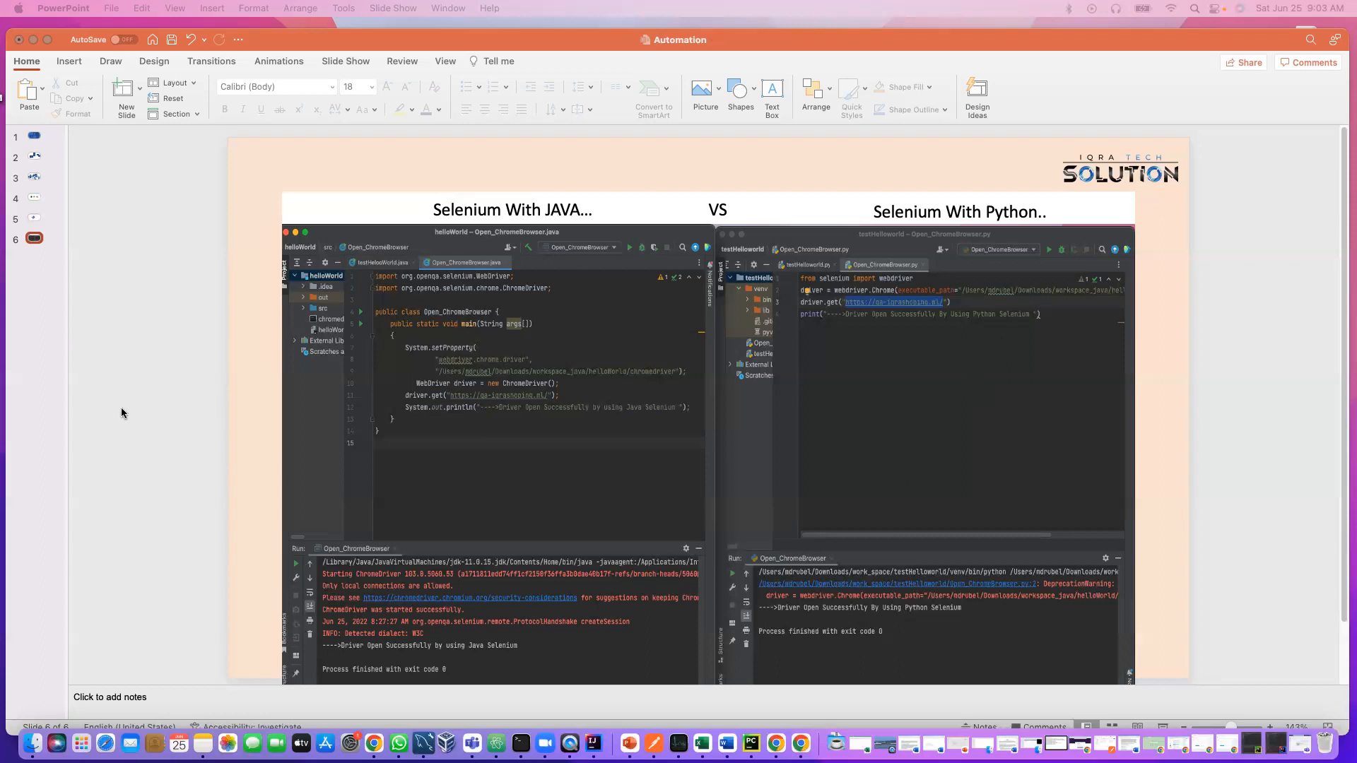
{"action": "mouse_move", "coordinate": [126, 406]}
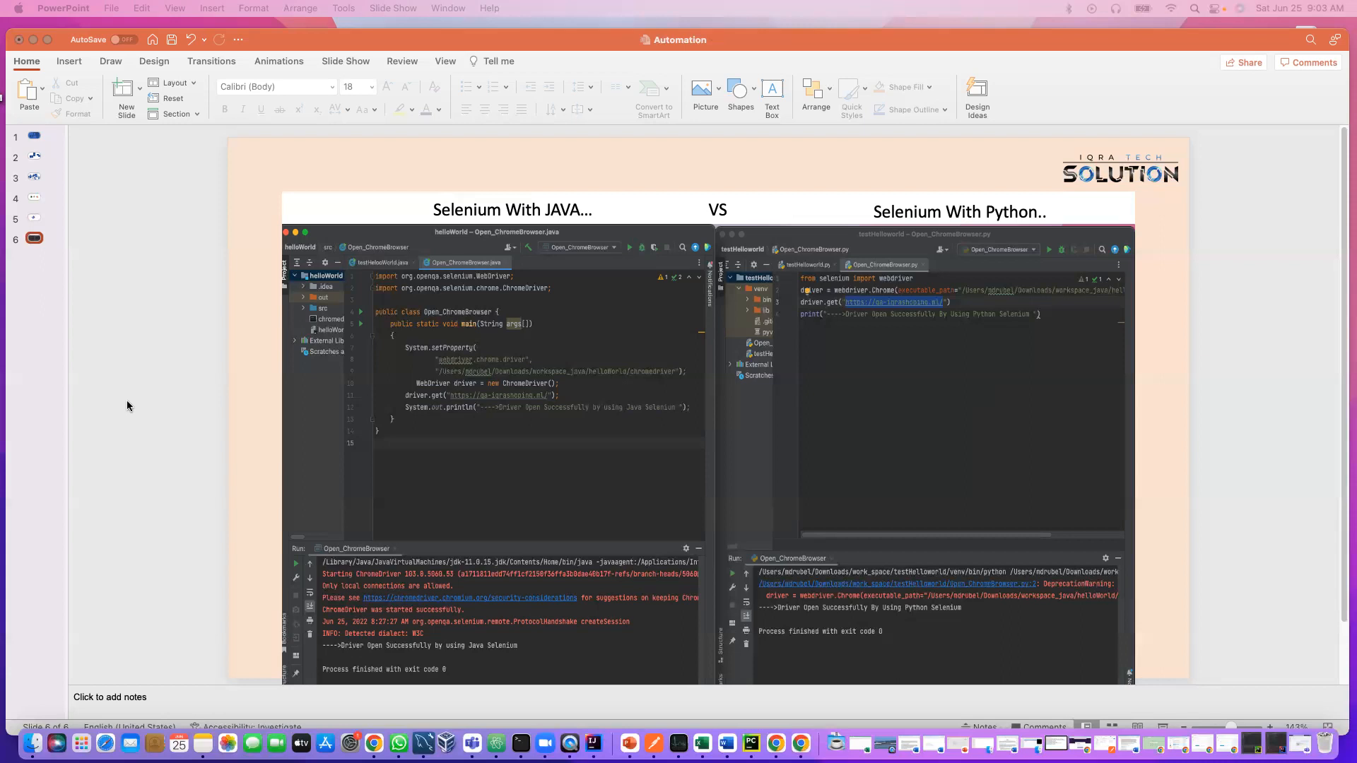
{"action": "mouse_move", "coordinate": [77, 375]}
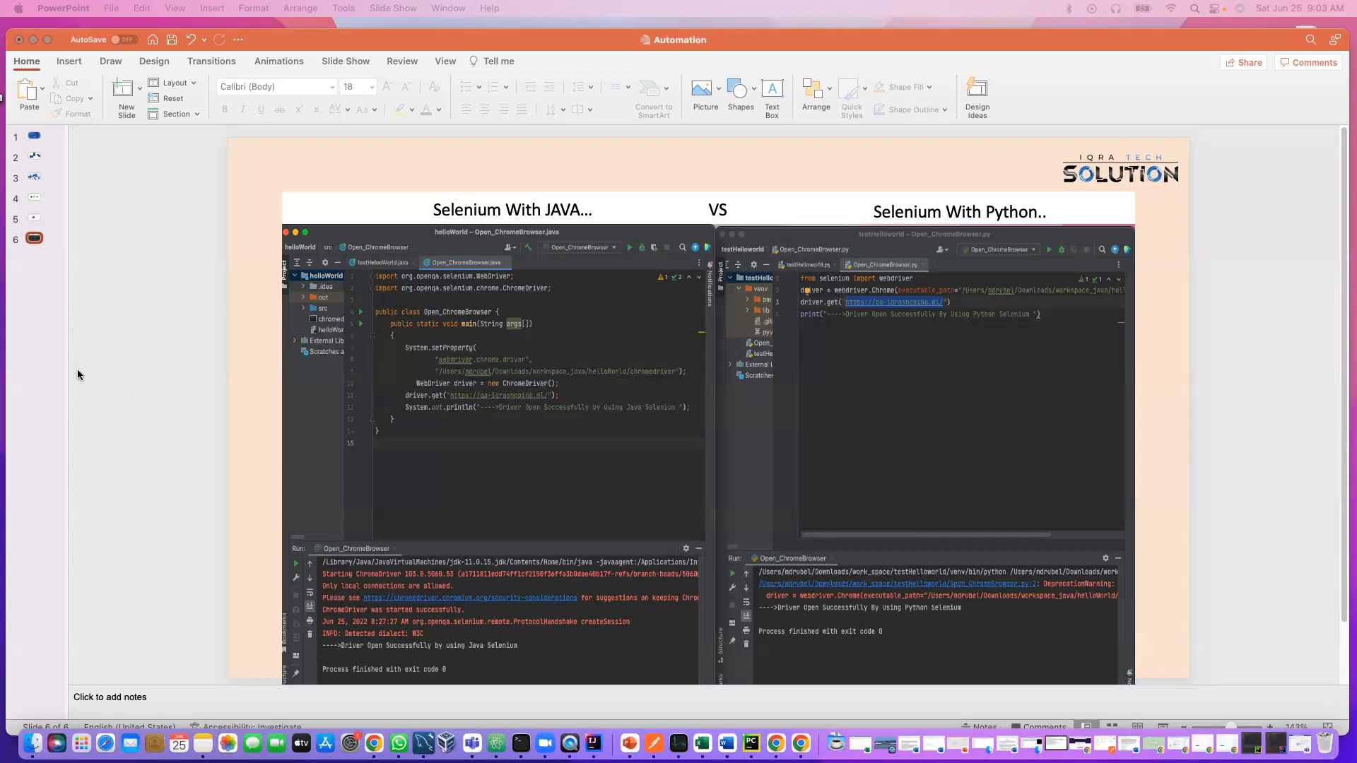
{"action": "mouse_move", "coordinate": [172, 370]}
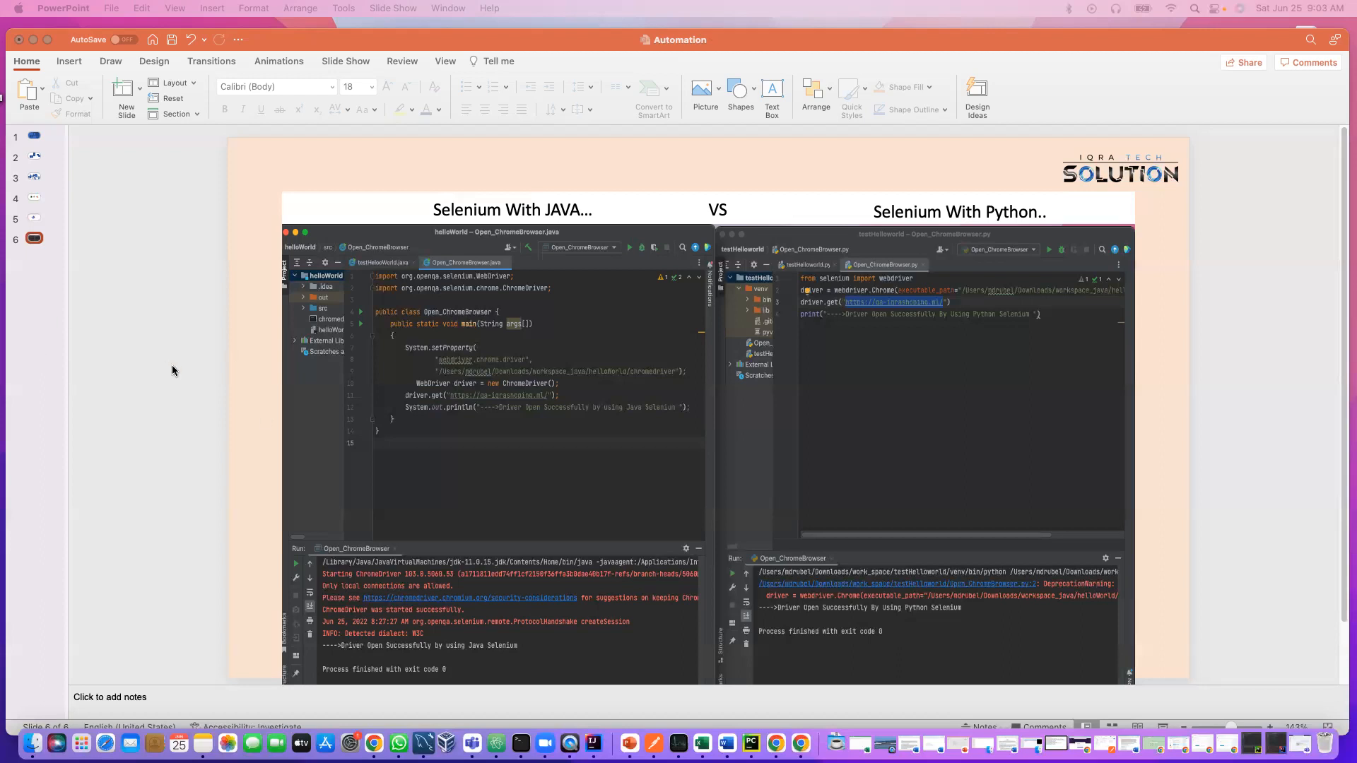
{"action": "mouse_move", "coordinate": [328, 516]}
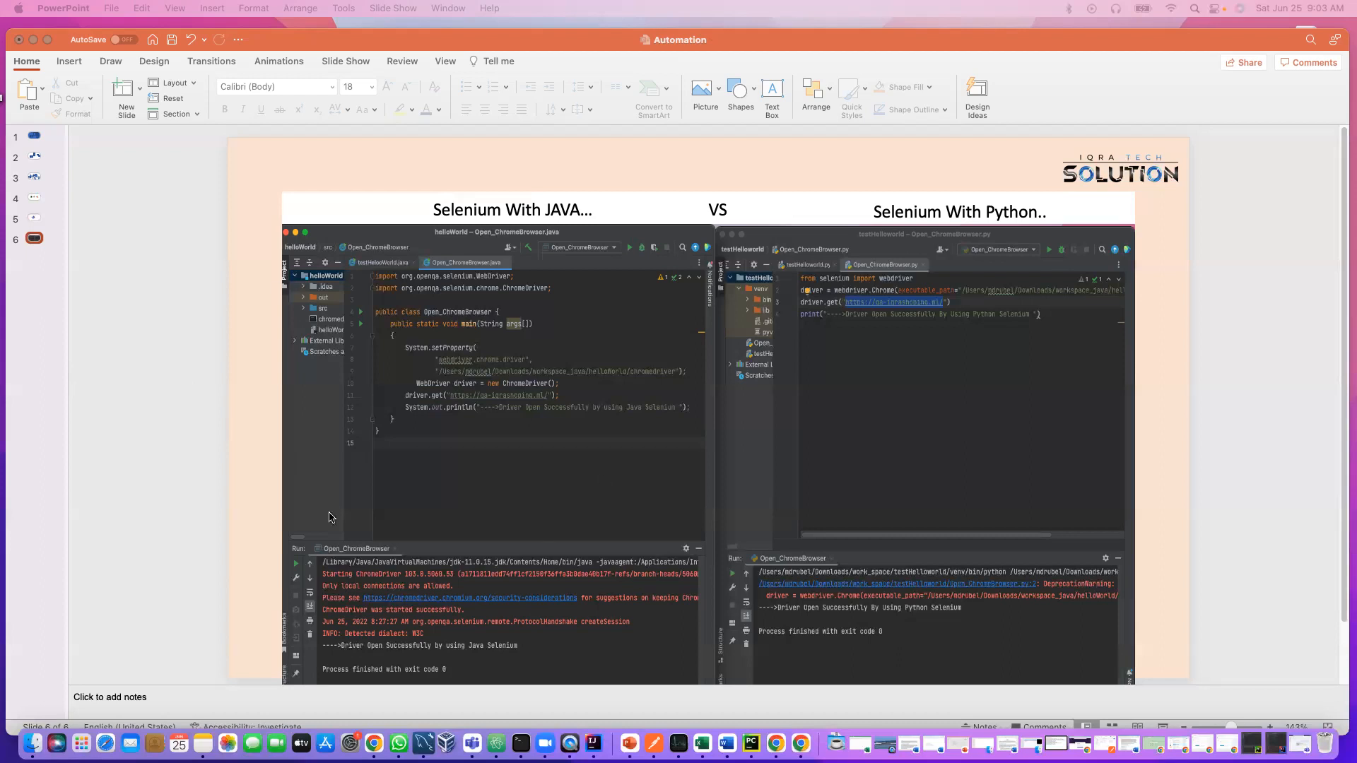
{"action": "mouse_move", "coordinate": [556, 442]}
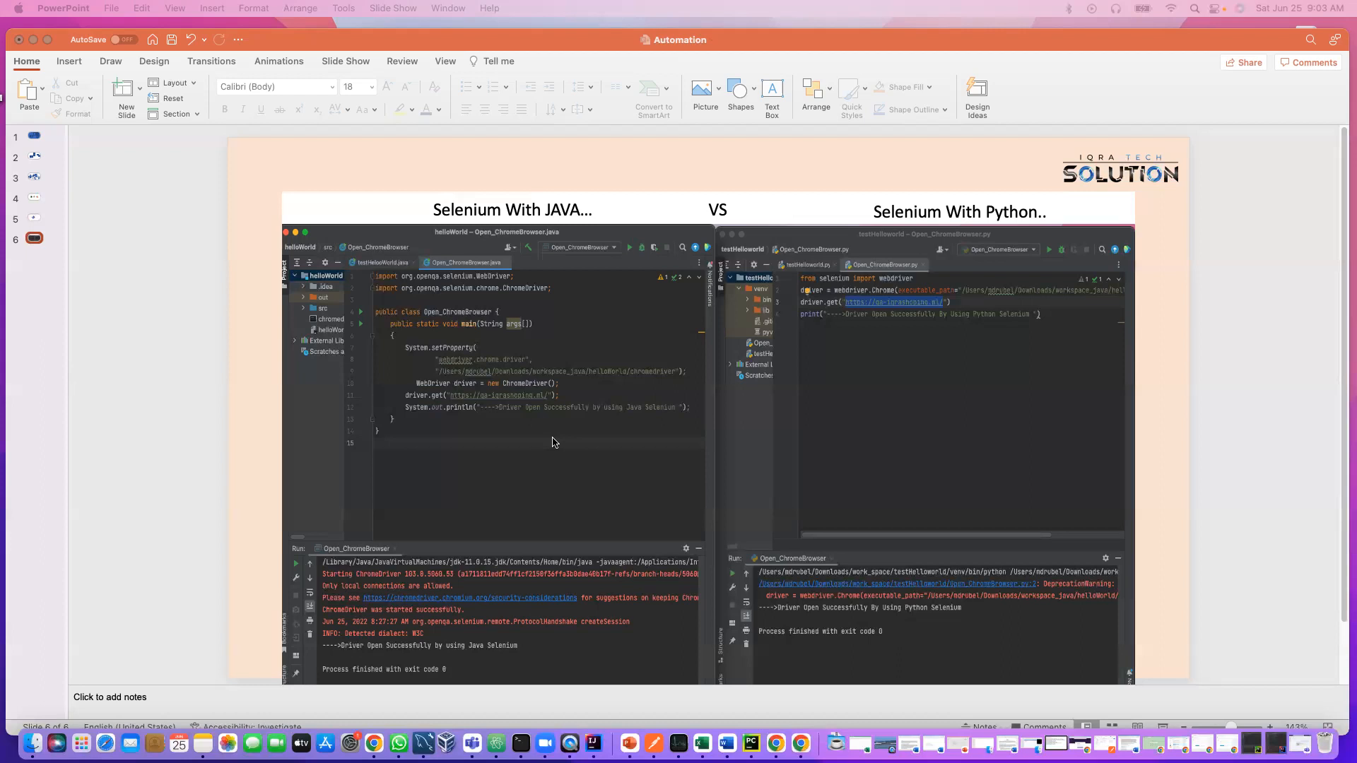
{"action": "mouse_move", "coordinate": [544, 444]}
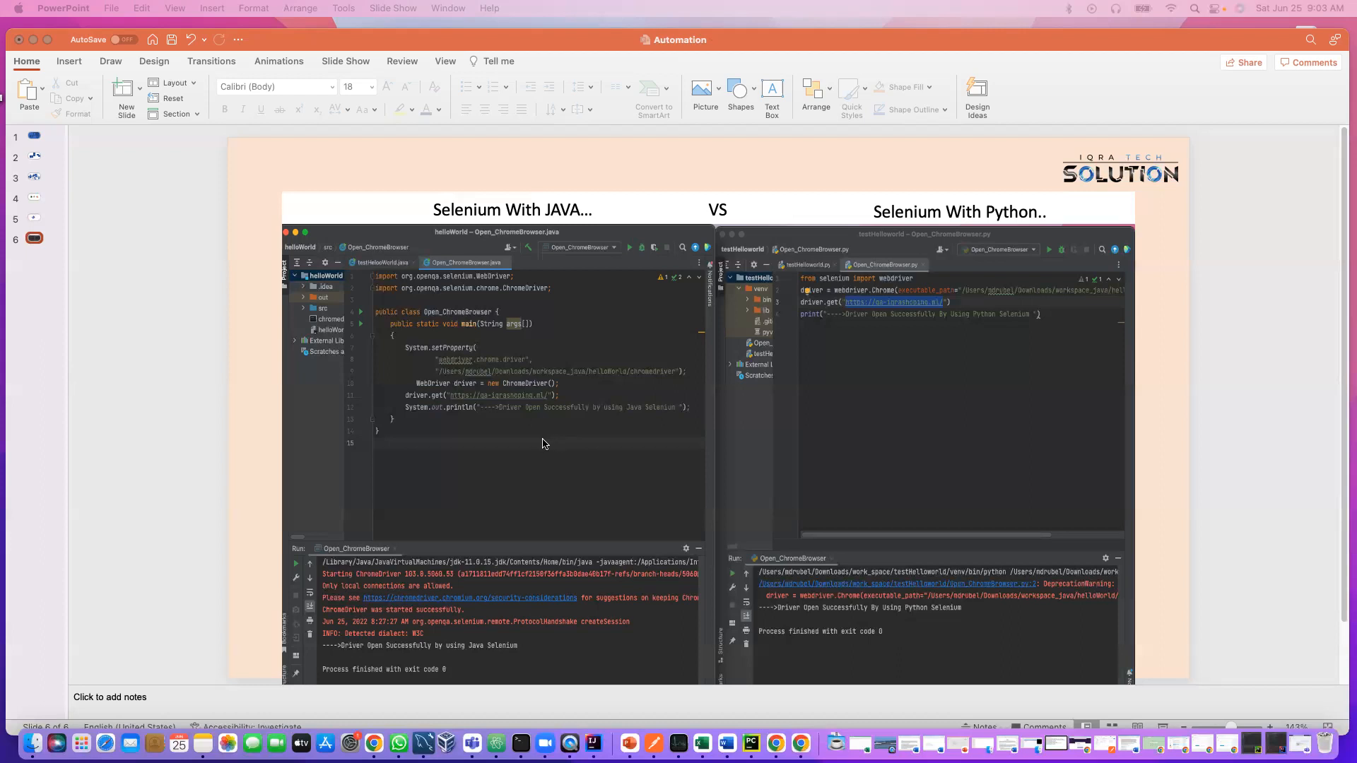
{"action": "mouse_move", "coordinate": [821, 454]}
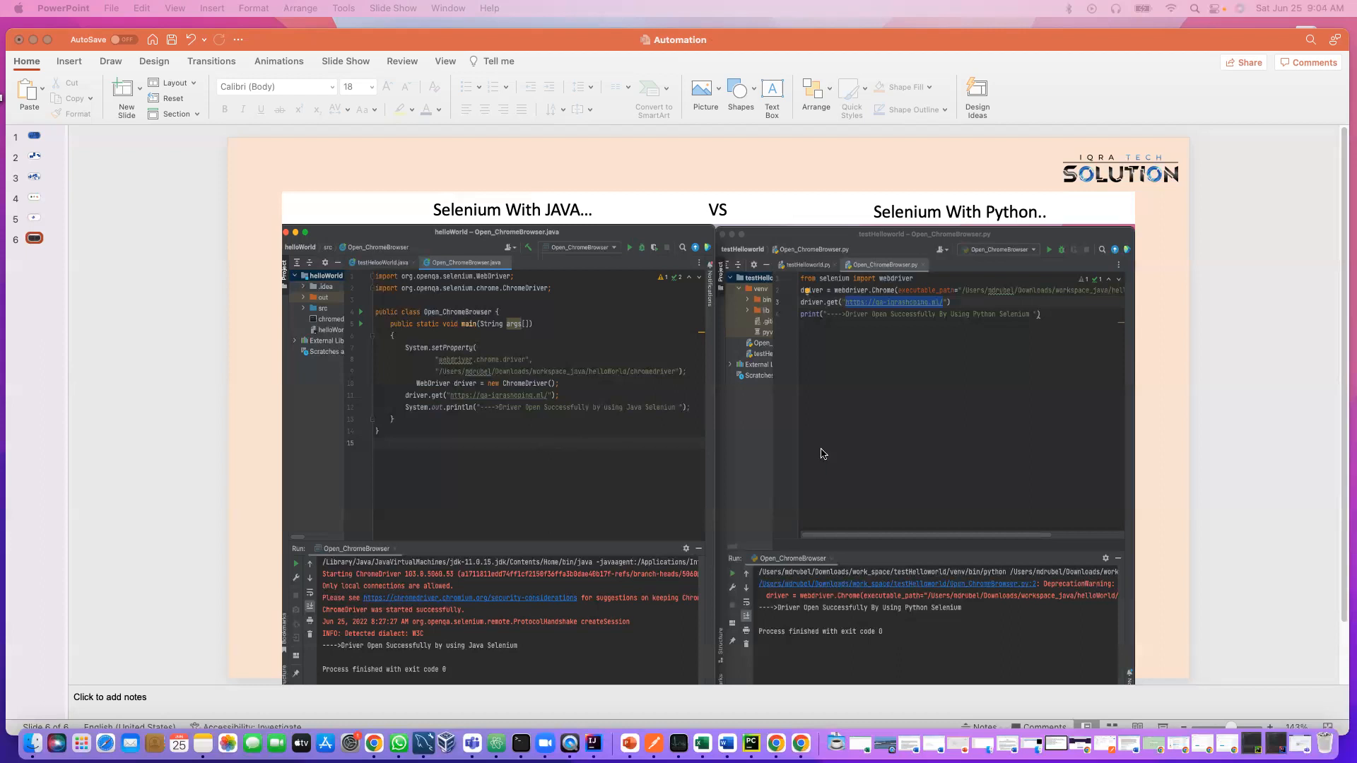